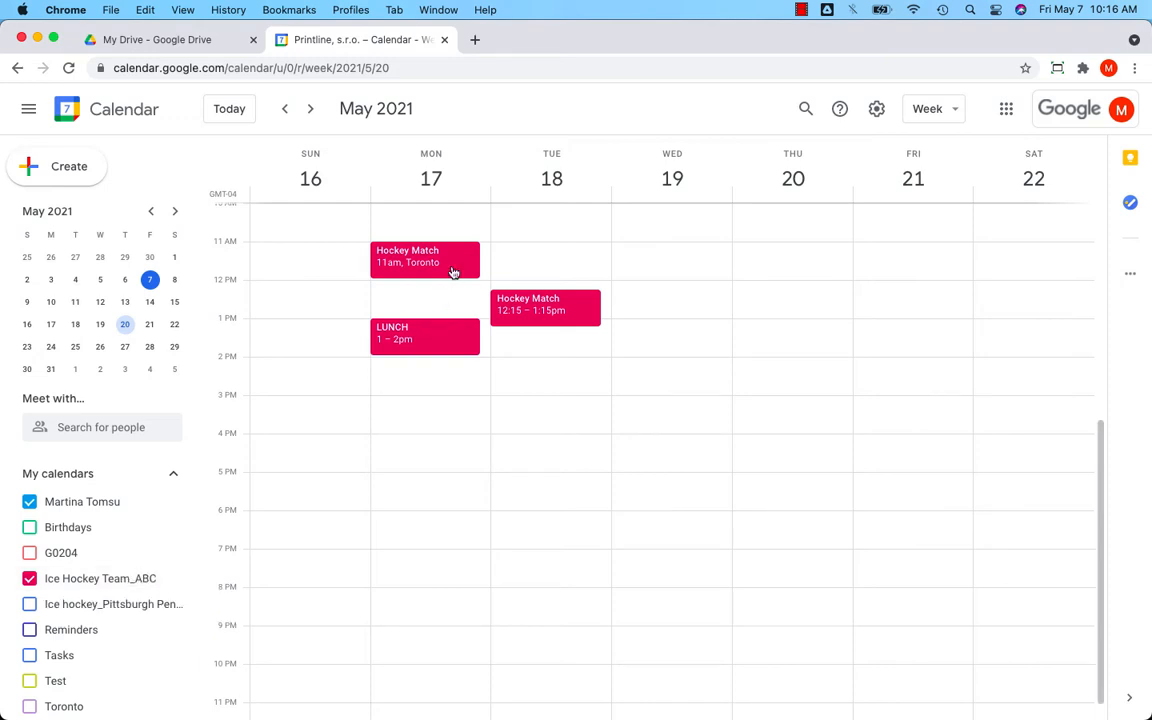
Publish the Hockey Match event and copy its Link to event
{"action": "left_click", "coordinate": [424, 260]}
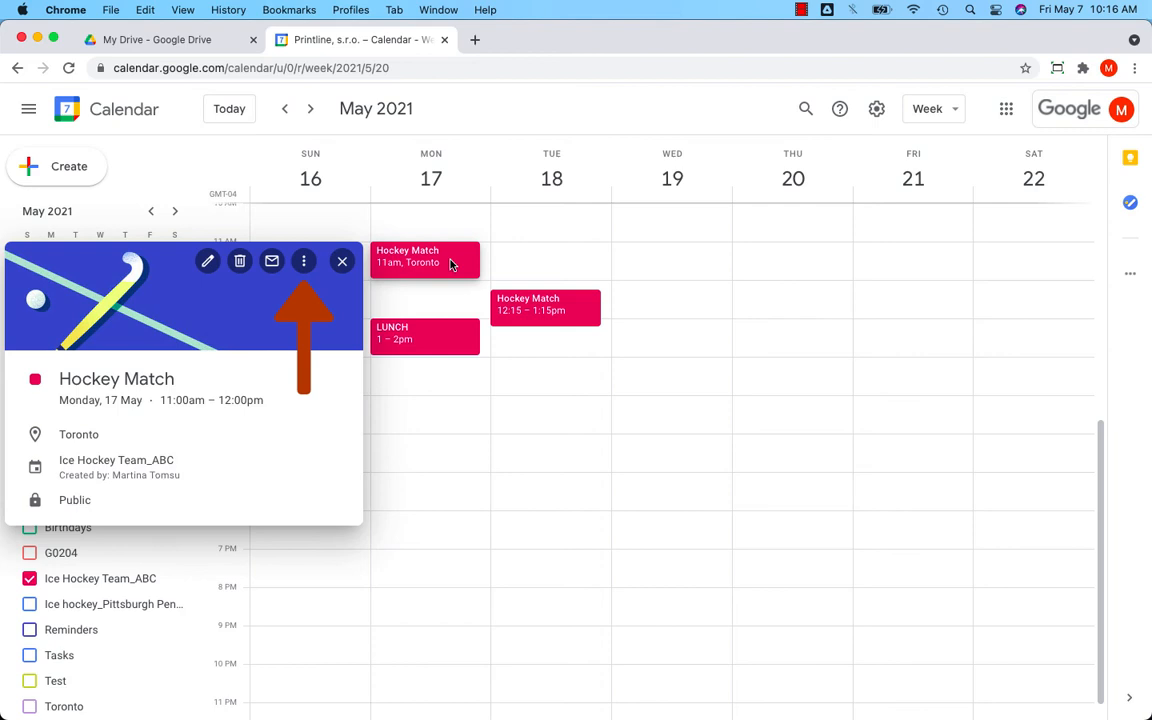
{"action": "left_click", "coordinate": [304, 260]}
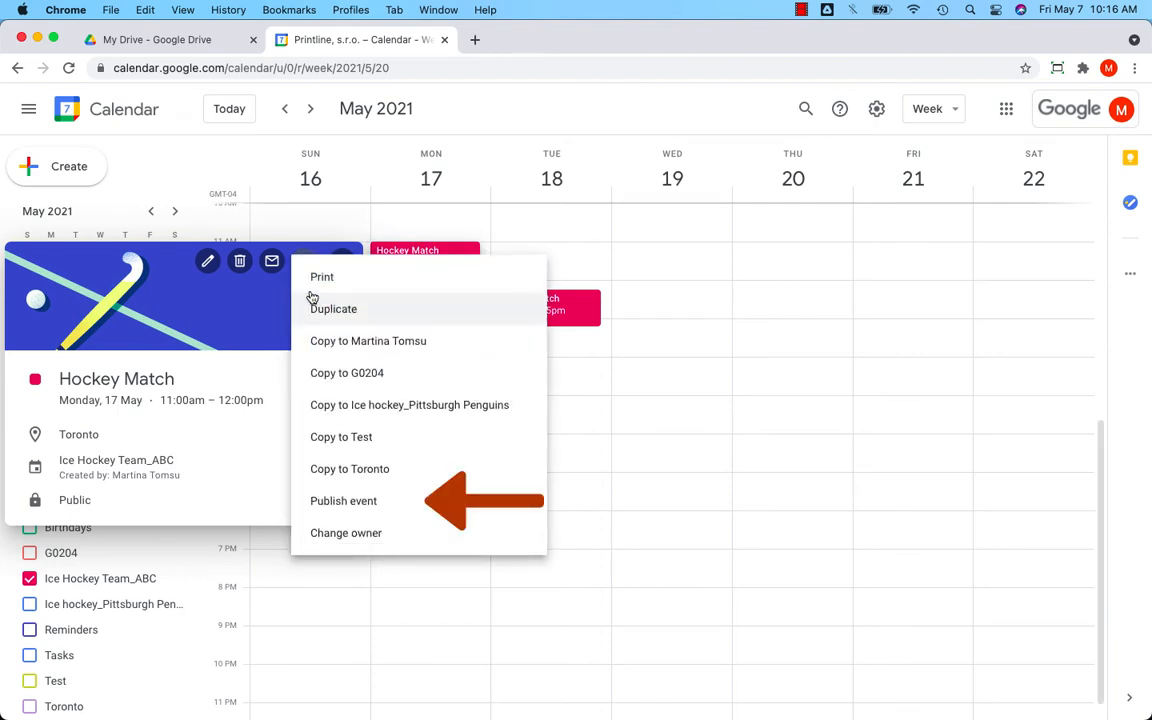
{"action": "left_click", "coordinate": [344, 500]}
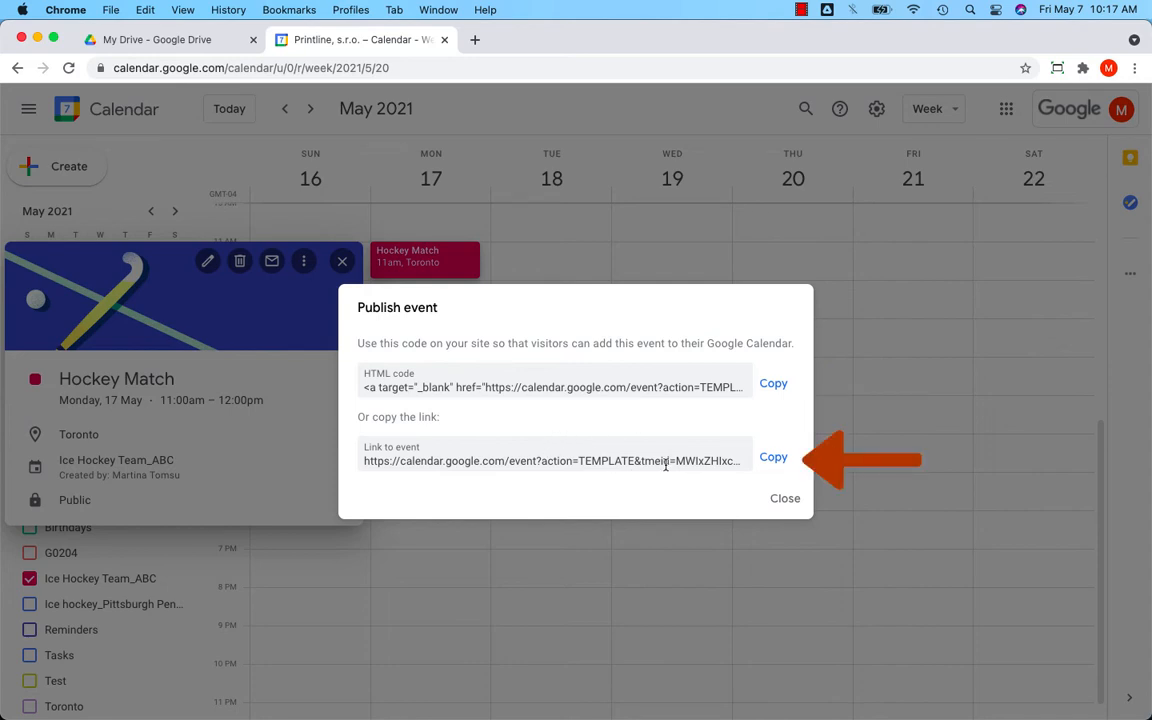
{"action": "left_click", "coordinate": [772, 456]}
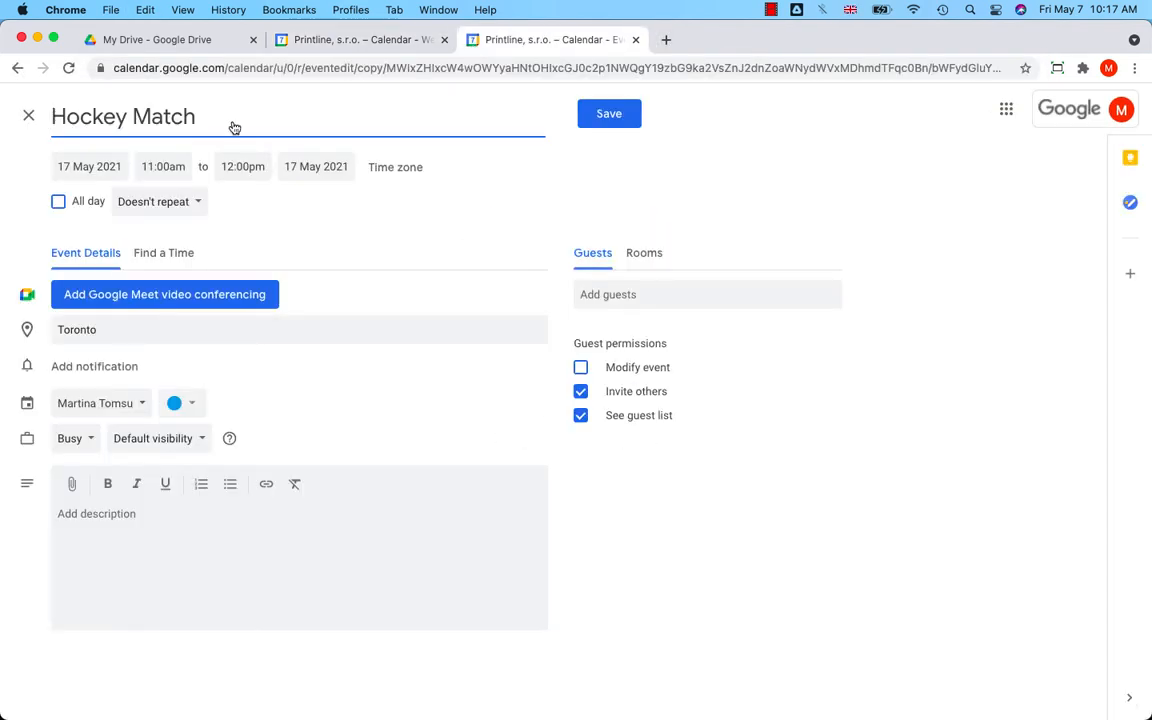
{"action": "mouse_move", "coordinate": [196, 358]}
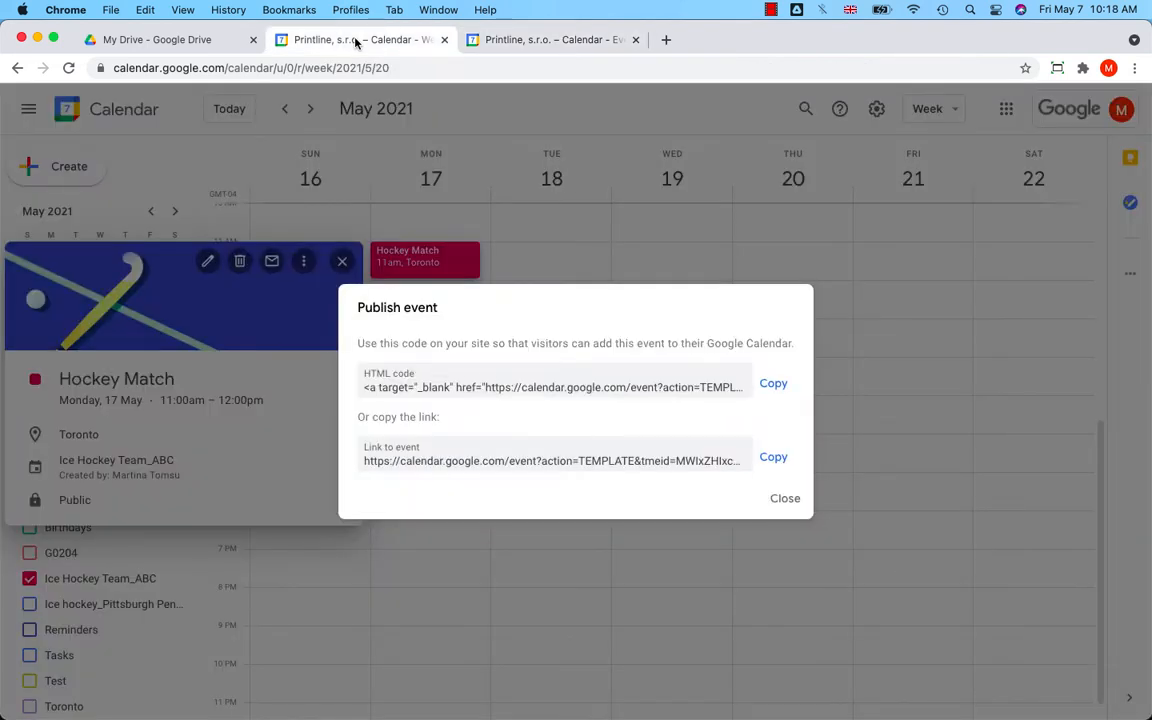
{"action": "mouse_move", "coordinate": [776, 504]}
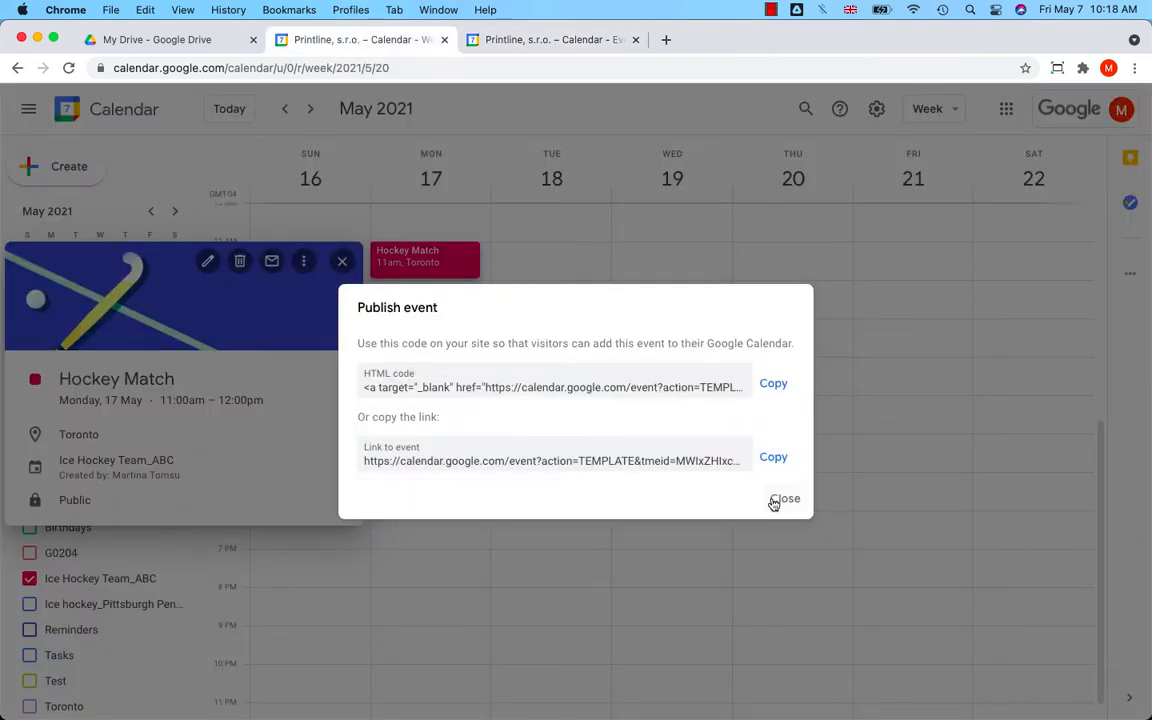
Close the Publish event dialog and show the options menu beside Ice Hockey Team_ABC
{"action": "left_click", "coordinate": [784, 500]}
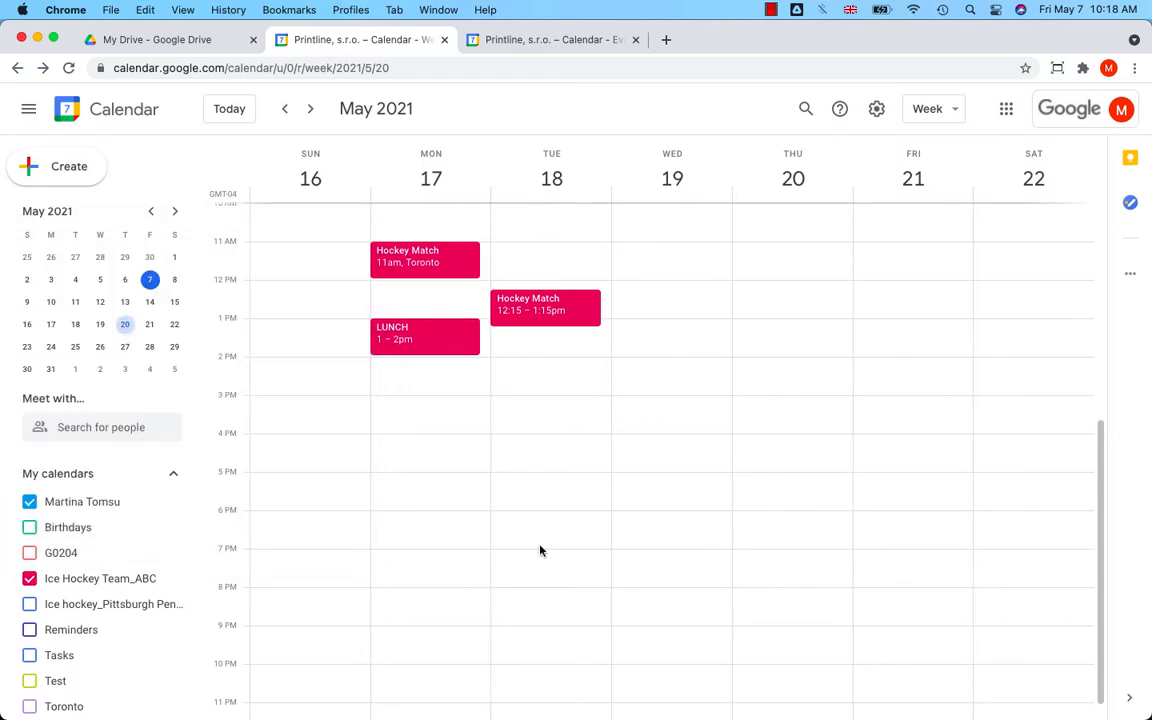
{"action": "scroll", "scroll_direction": "down", "scroll_amount": 3}
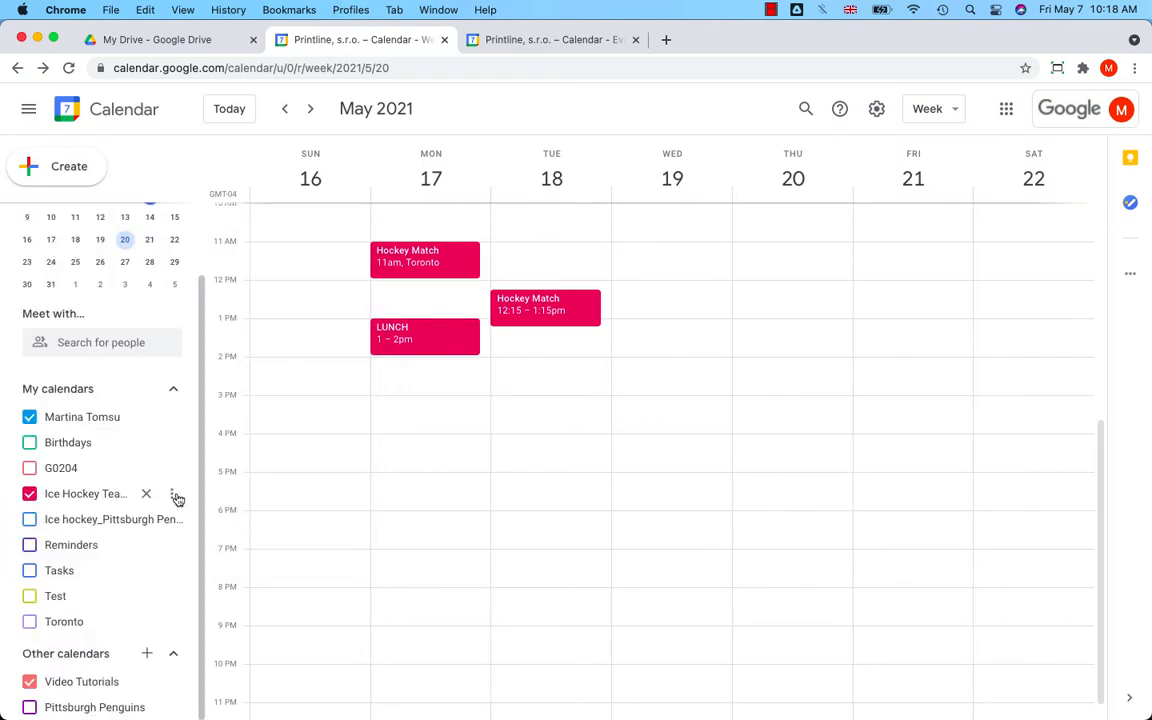
{"action": "mouse_move", "coordinate": [84, 492]}
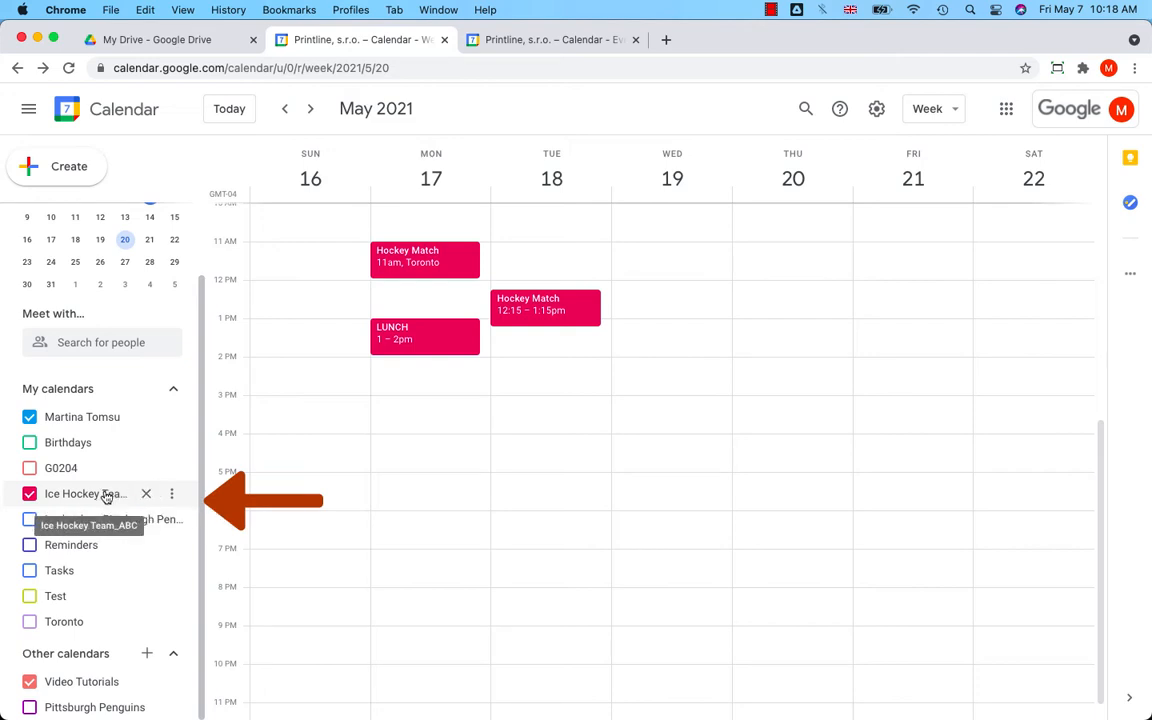
{"action": "mouse_move", "coordinate": [172, 492]}
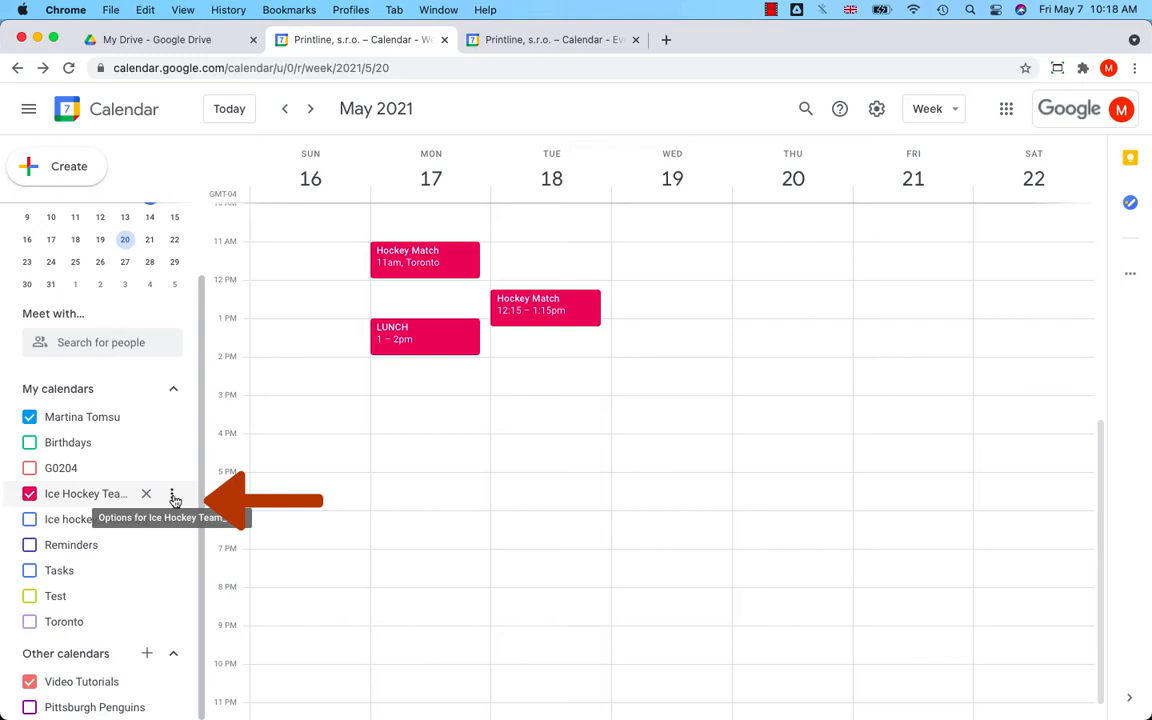
{"action": "left_click", "coordinate": [172, 492]}
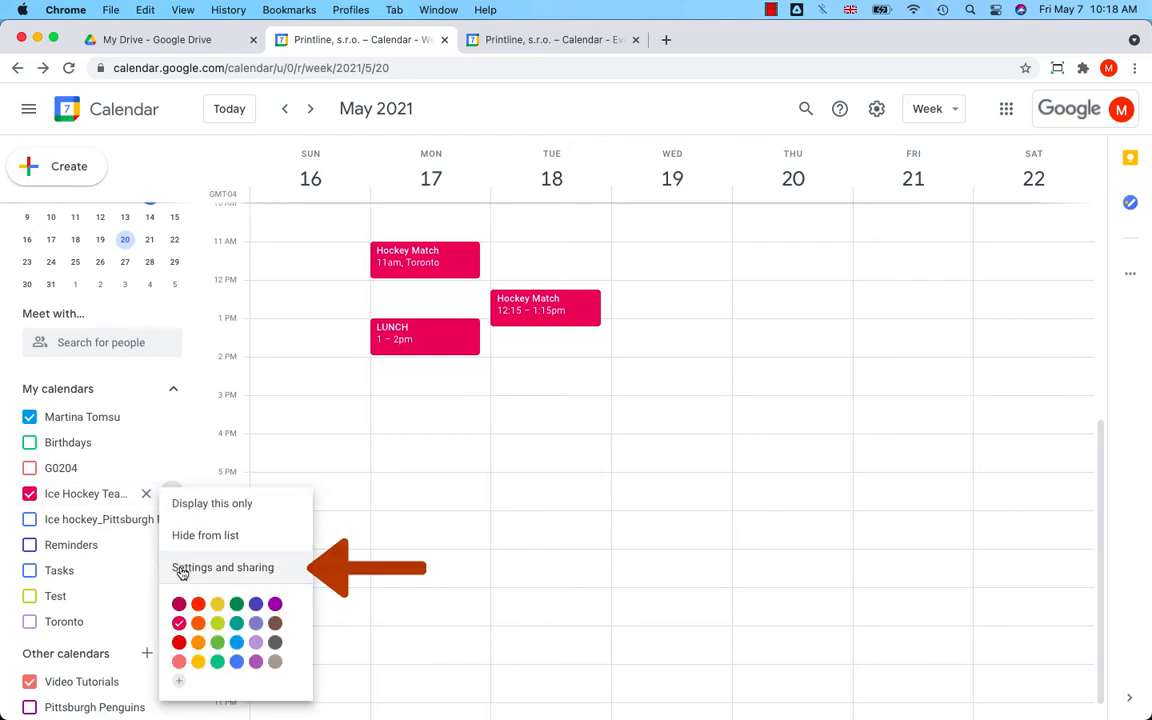
In Settings and sharing, keep Ice Hockey Team_ABC public with 'See all event details'
{"action": "left_click", "coordinate": [222, 568]}
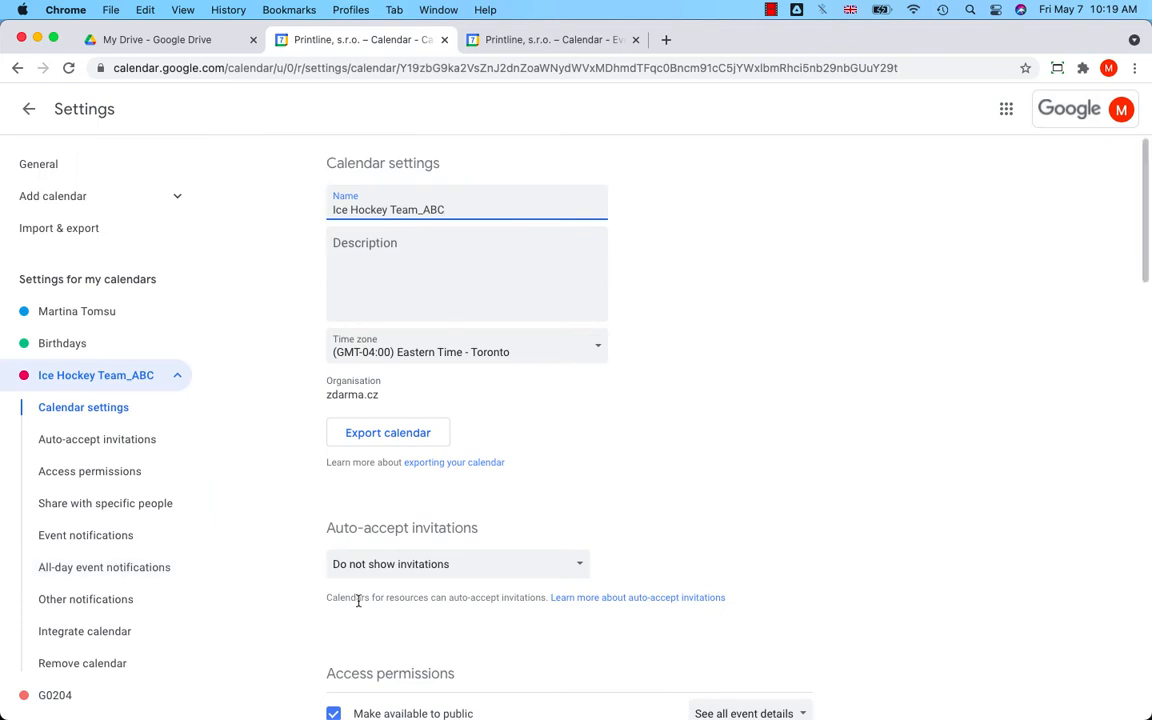
{"action": "scroll", "scroll_direction": "down", "scroll_amount": 3}
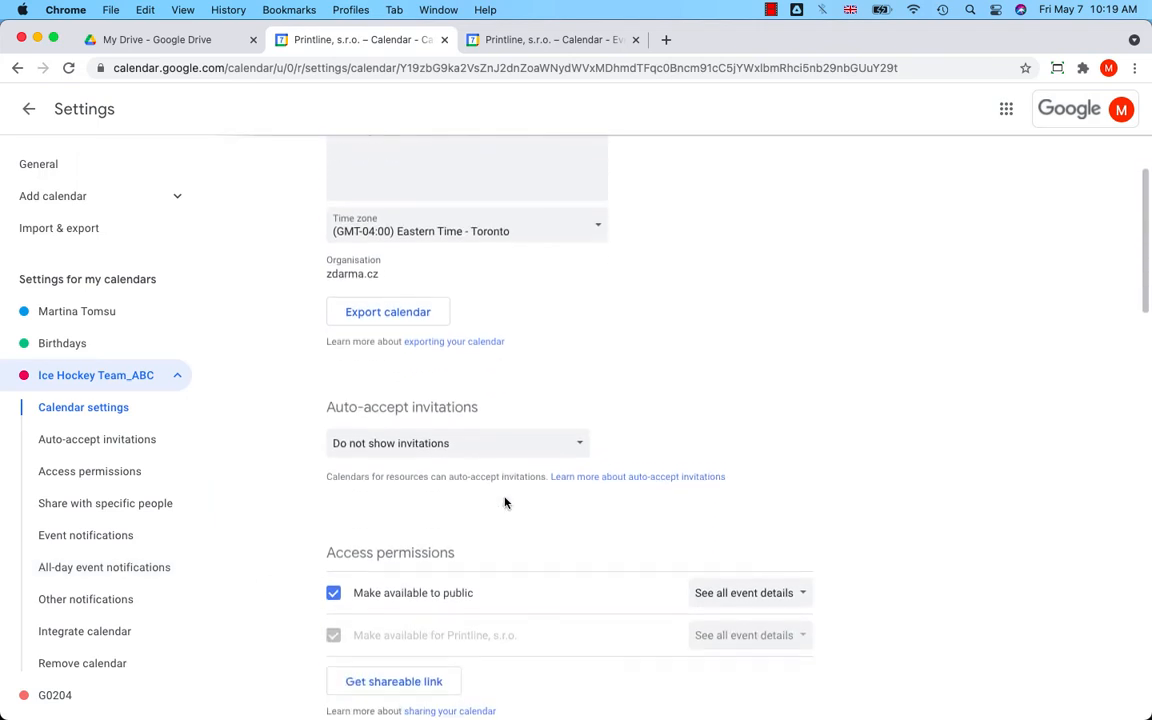
{"action": "scroll", "scroll_direction": "down", "scroll_amount": 3}
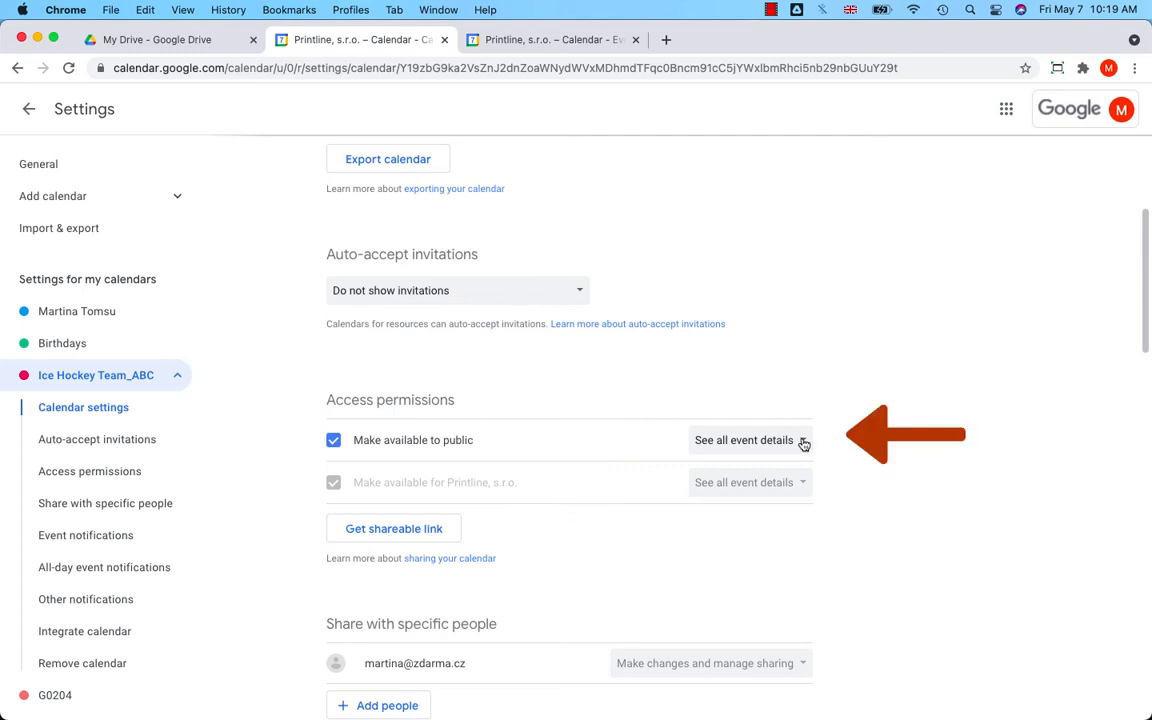
{"action": "left_click", "coordinate": [750, 440]}
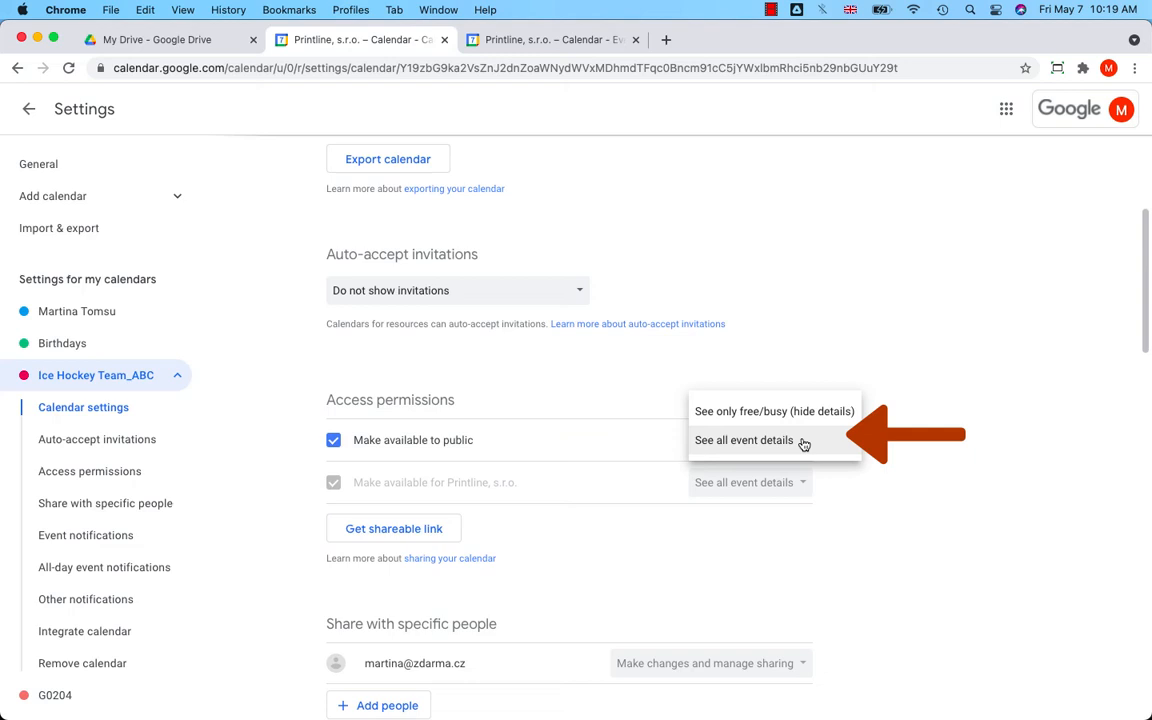
{"action": "mouse_move", "coordinate": [762, 412]}
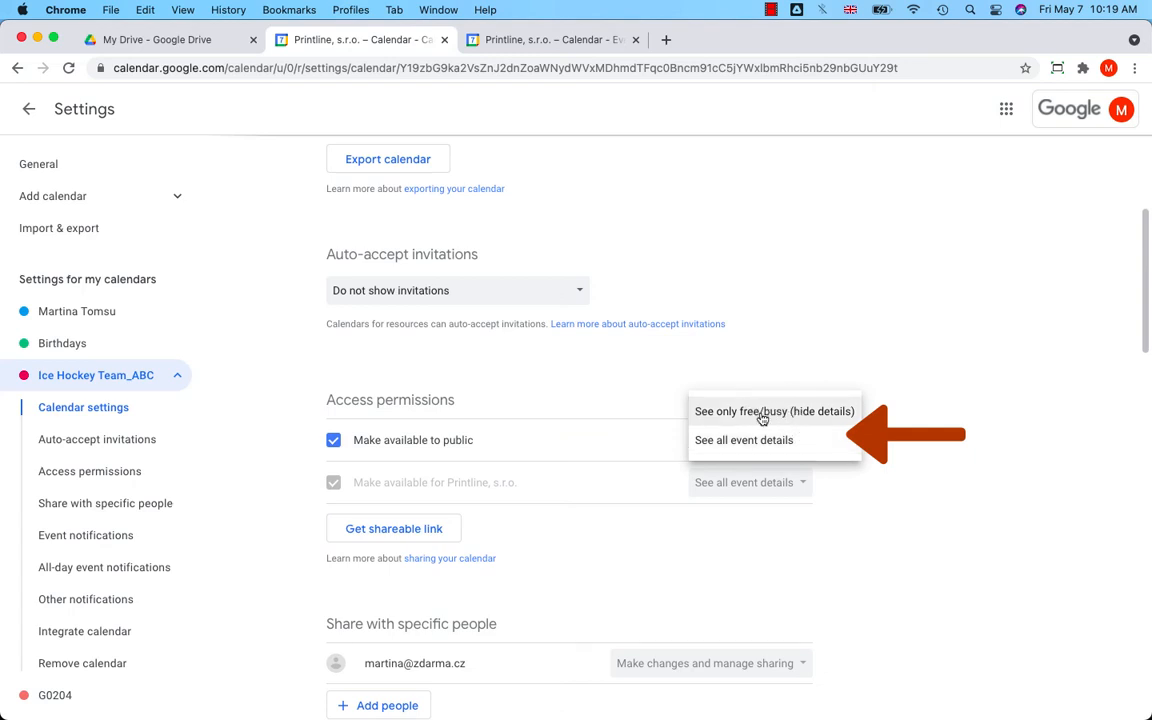
{"action": "mouse_move", "coordinate": [804, 420]}
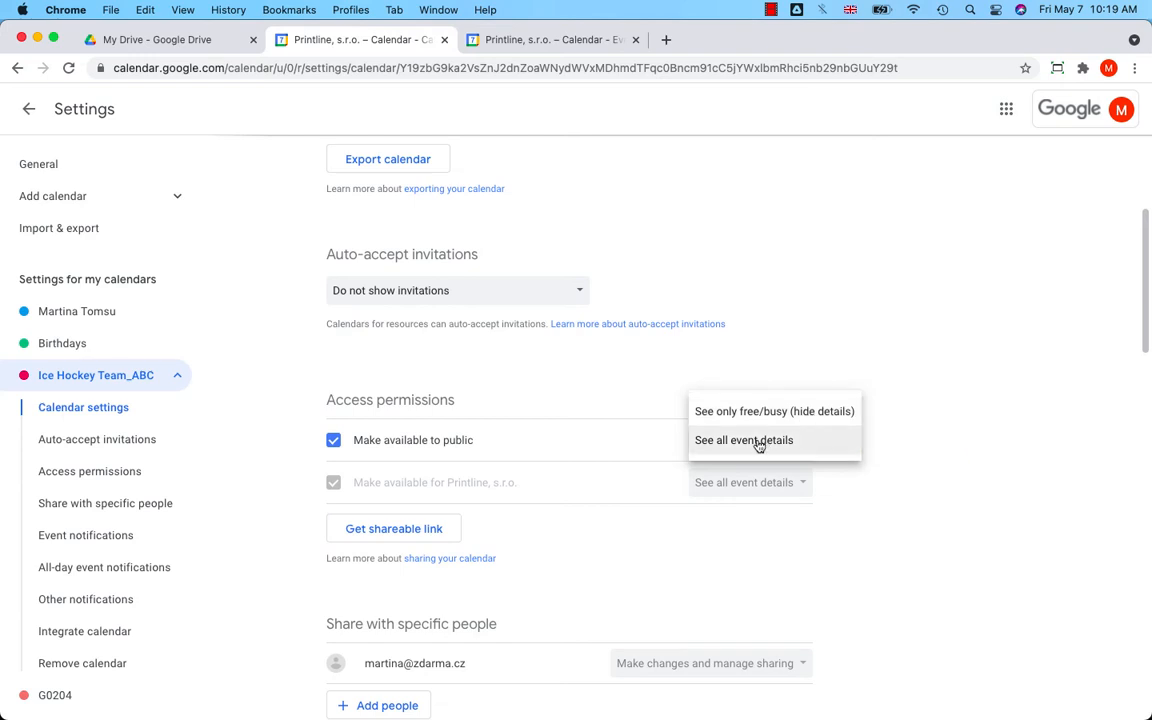
{"action": "left_click", "coordinate": [744, 440]}
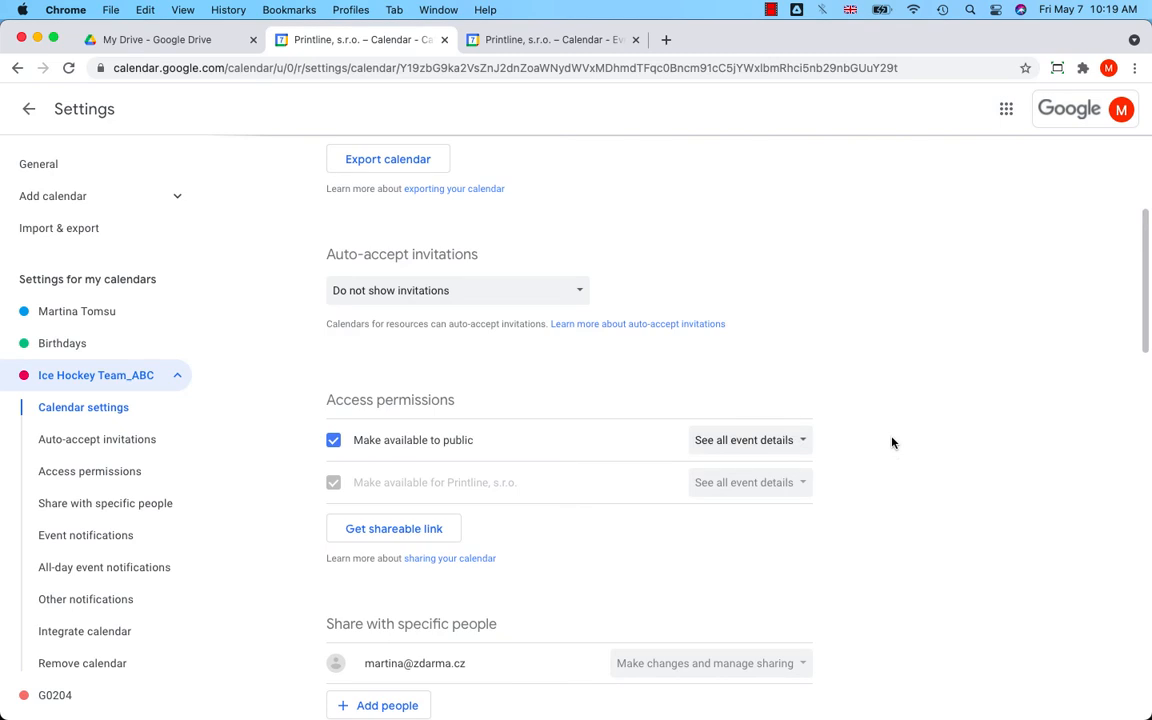
{"action": "scroll", "scroll_direction": "down", "scroll_amount": 3}
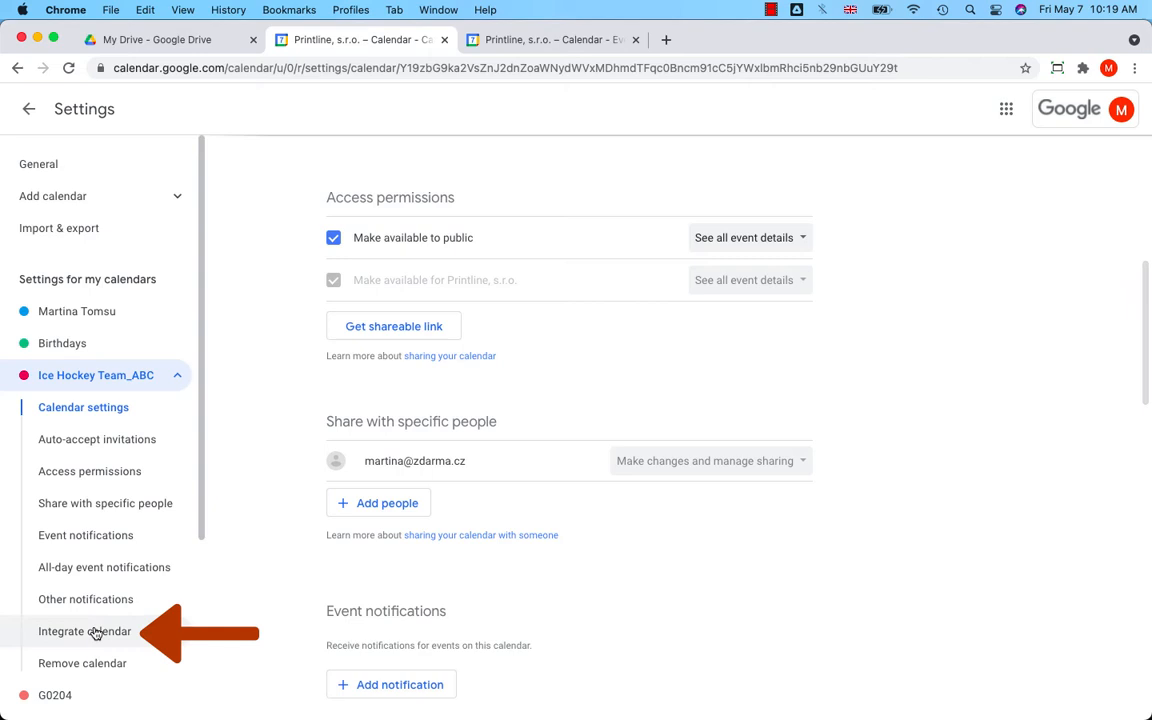
Copy the Public URL from Integrate calendar, view it in a new tab, then return to settings
{"action": "left_click", "coordinate": [84, 632]}
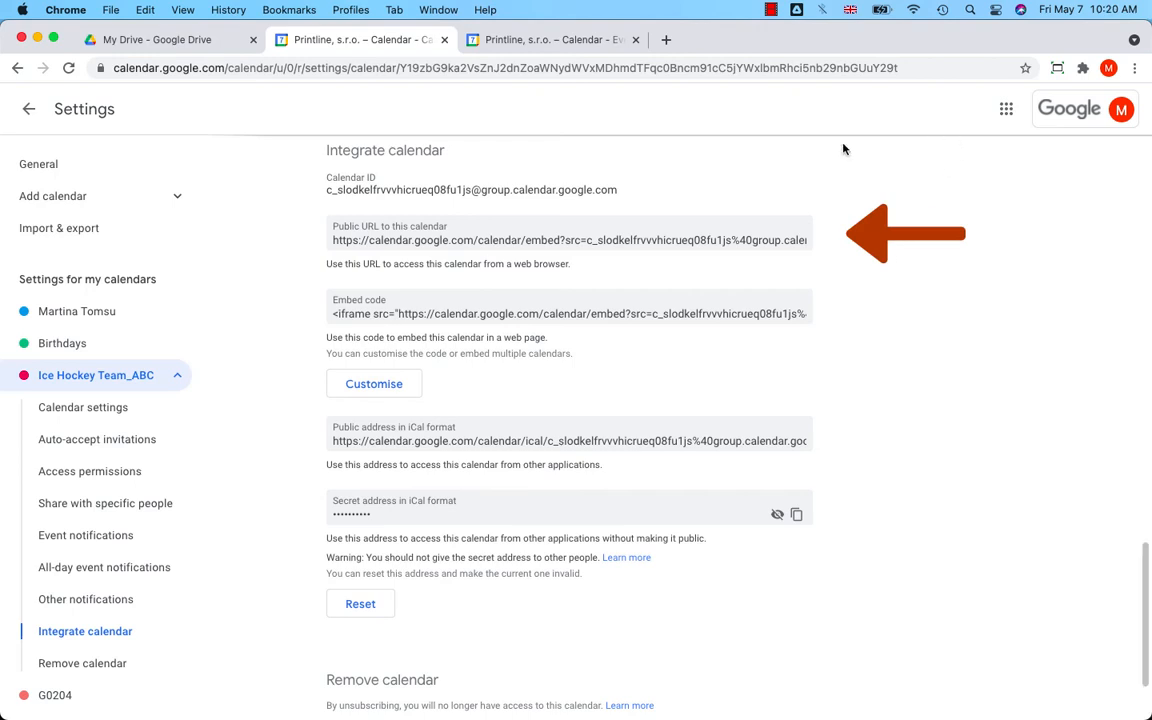
{"action": "triple_click", "coordinate": [568, 240]}
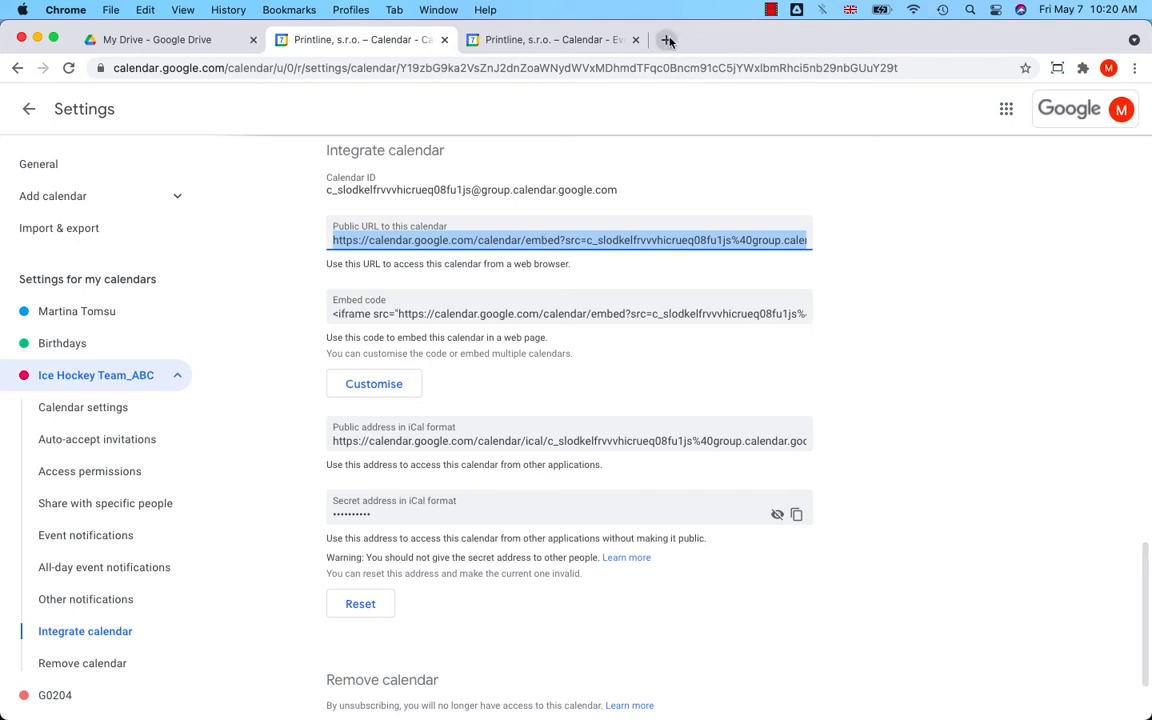
{"action": "left_click", "coordinate": [668, 40]}
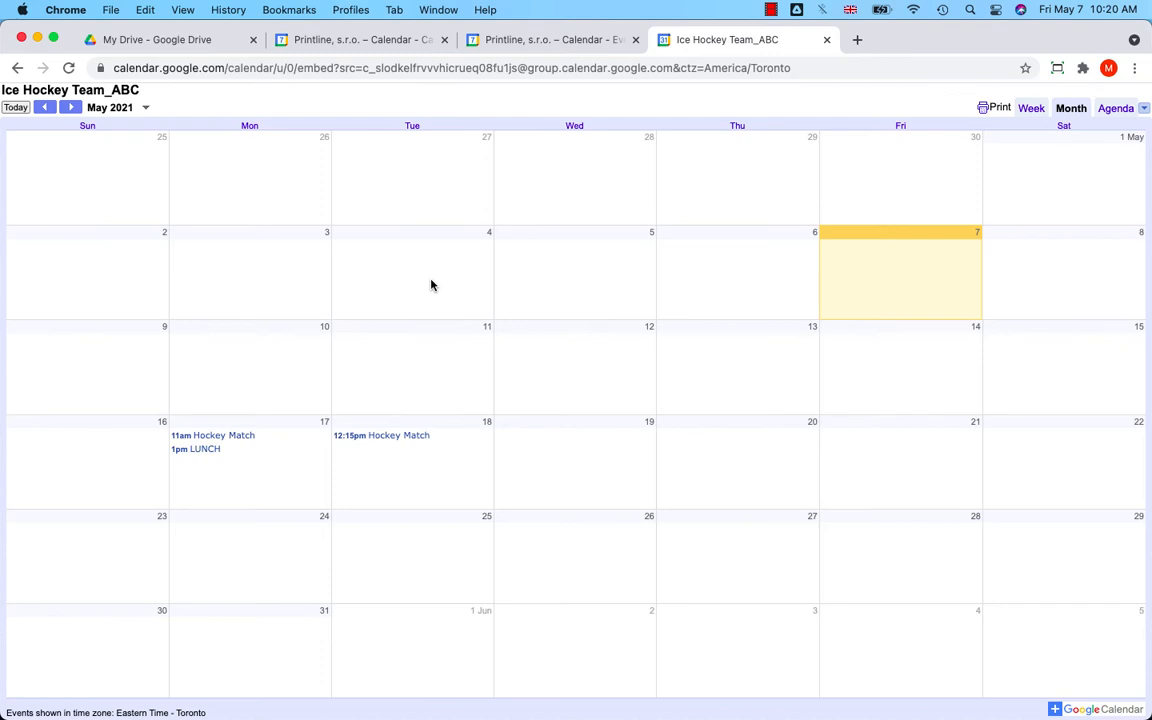
{"action": "mouse_move", "coordinate": [420, 384]}
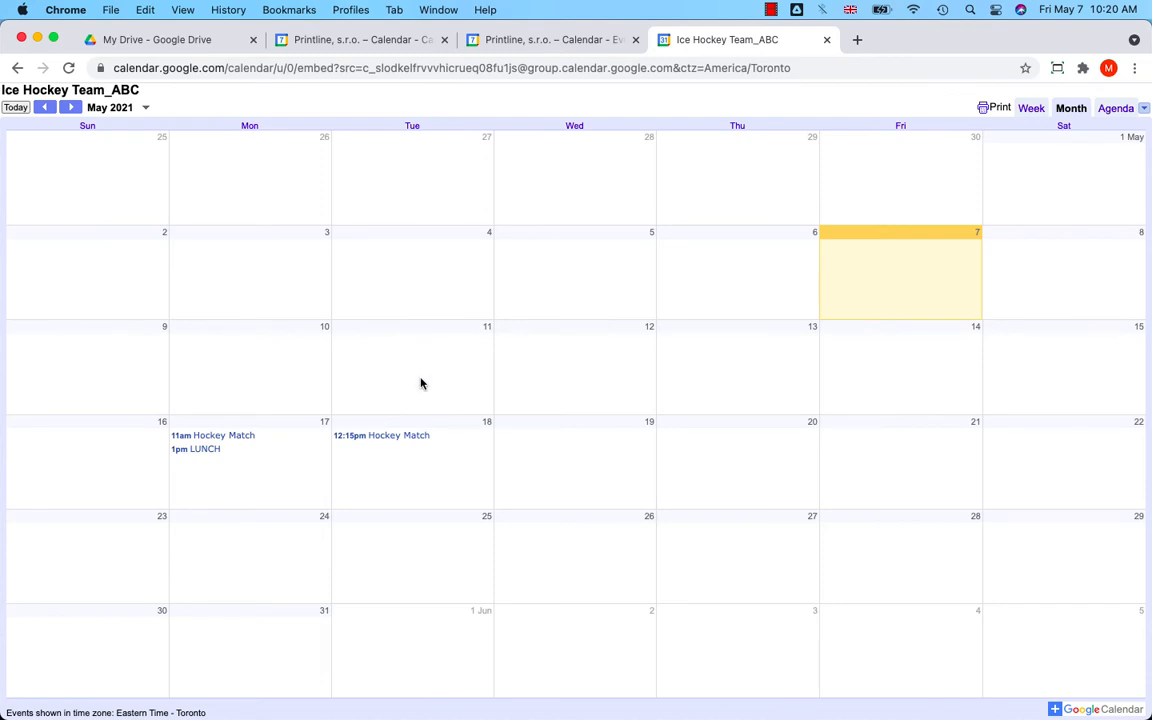
{"action": "left_click", "coordinate": [360, 40]}
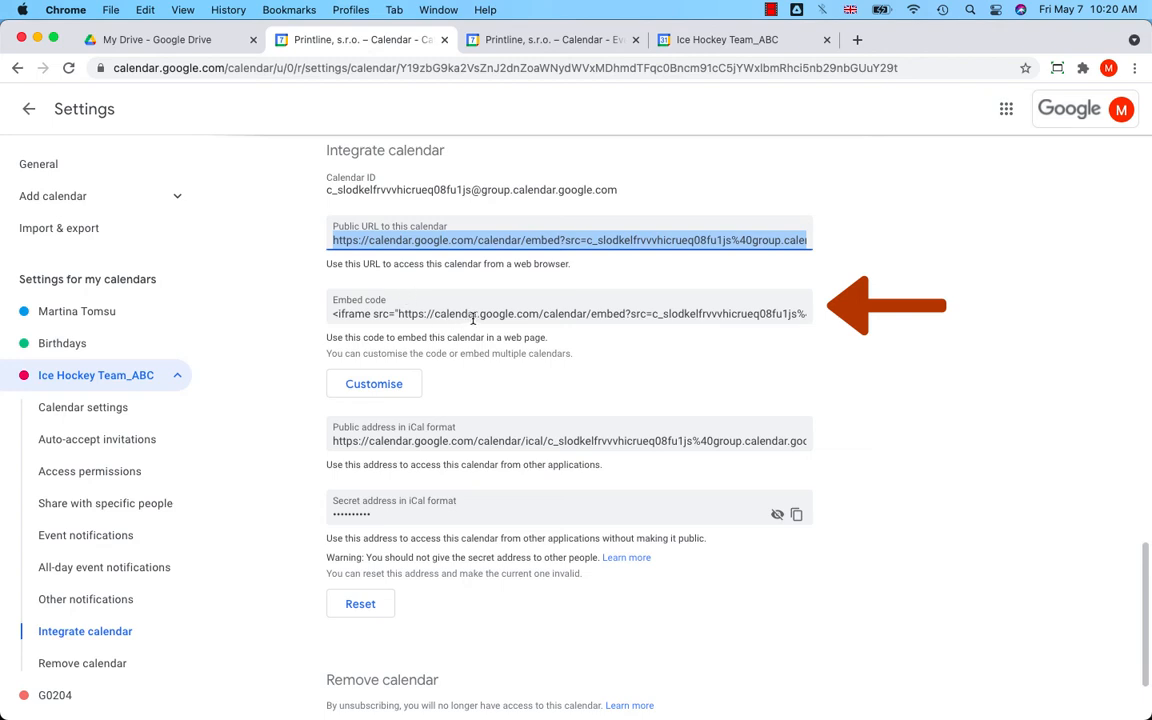
Select the Embed code, then generate a shareable link from Access permissions
{"action": "left_click", "coordinate": [568, 312]}
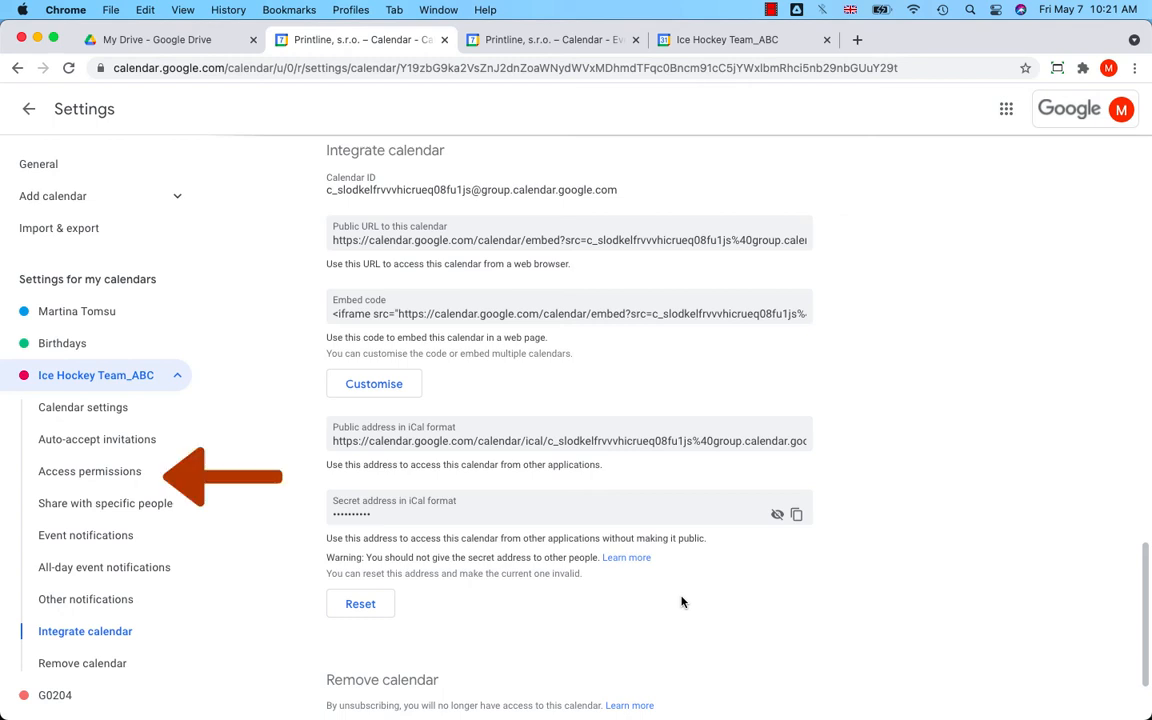
{"action": "left_click", "coordinate": [84, 408]}
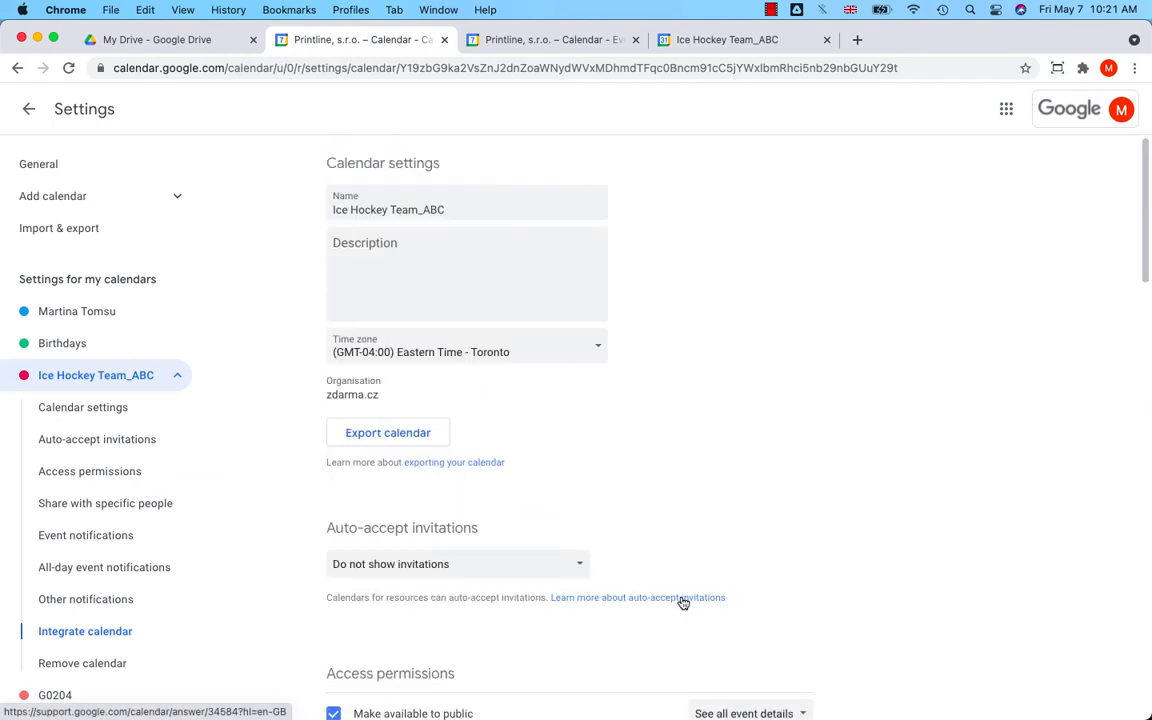
{"action": "scroll", "scroll_direction": "down", "scroll_amount": 3}
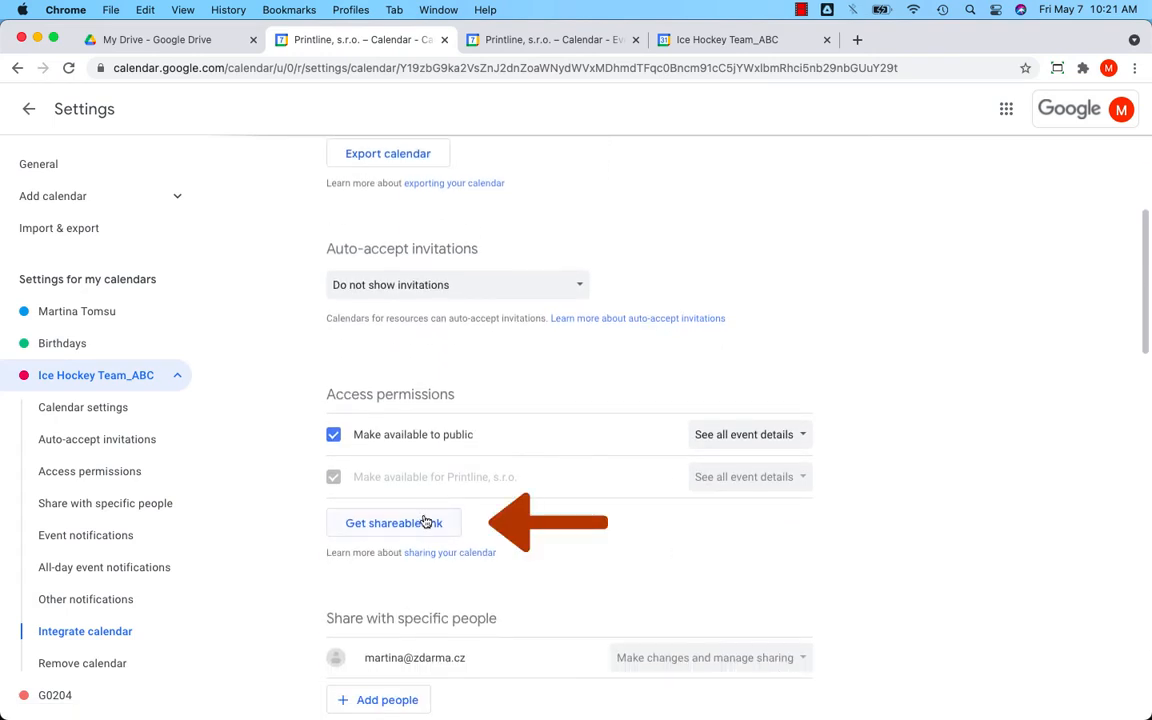
{"action": "left_click", "coordinate": [392, 522]}
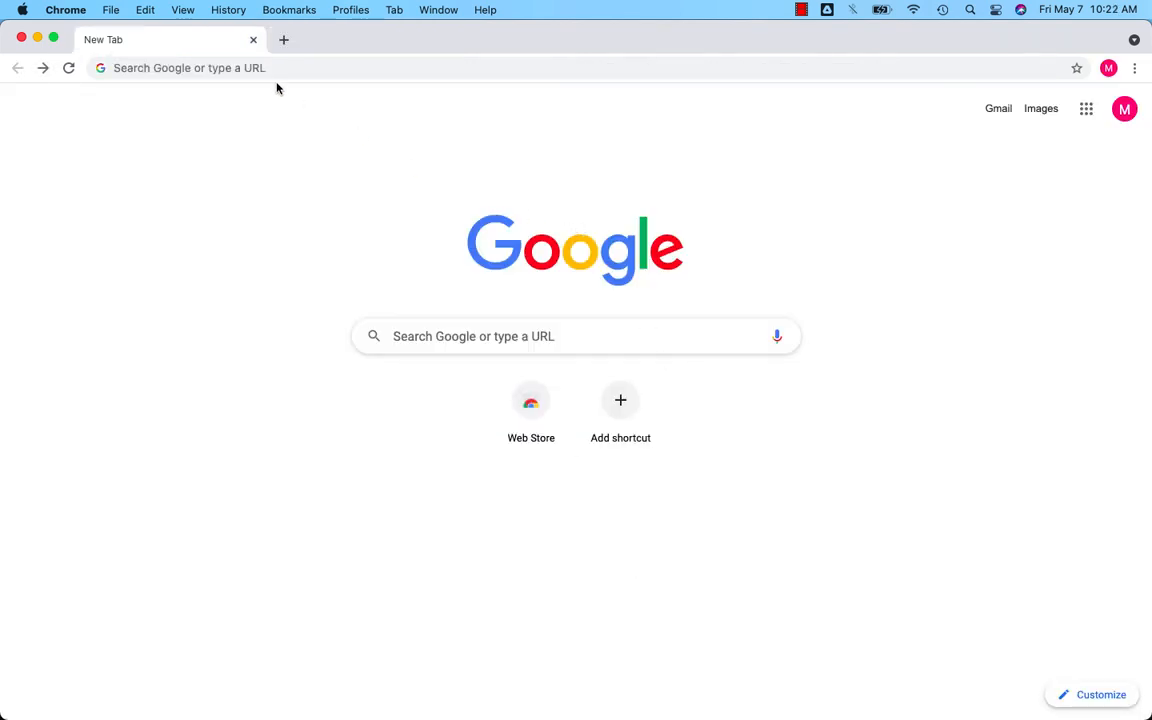
Paste the shareable link in the other browser, add Ice Hockey Team_ABC, and move ahead two weeks
{"action": "left_click", "coordinate": [188, 68]}
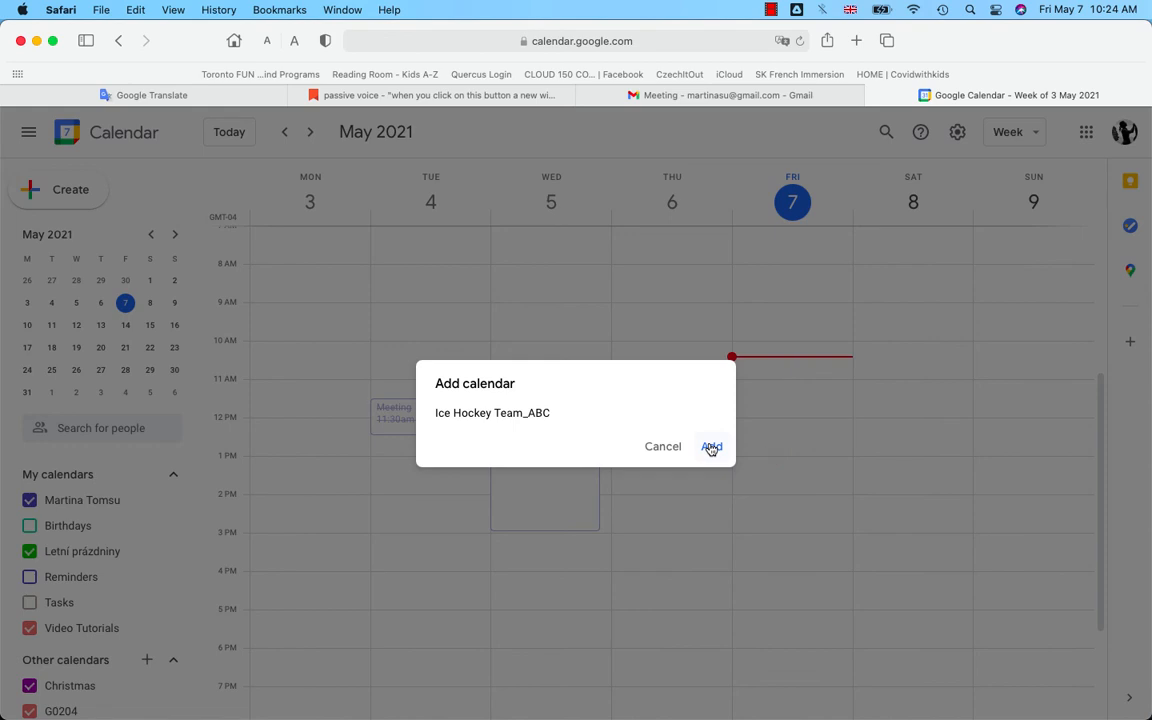
{"action": "left_click", "coordinate": [712, 446]}
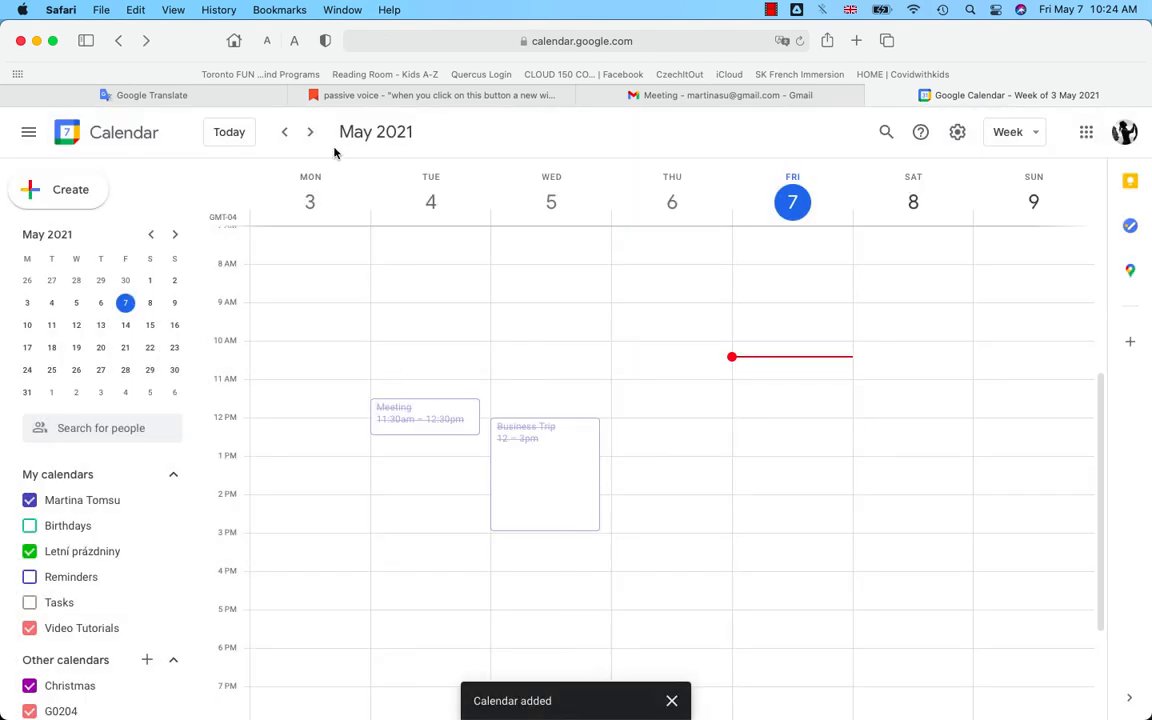
{"action": "left_click", "coordinate": [310, 132]}
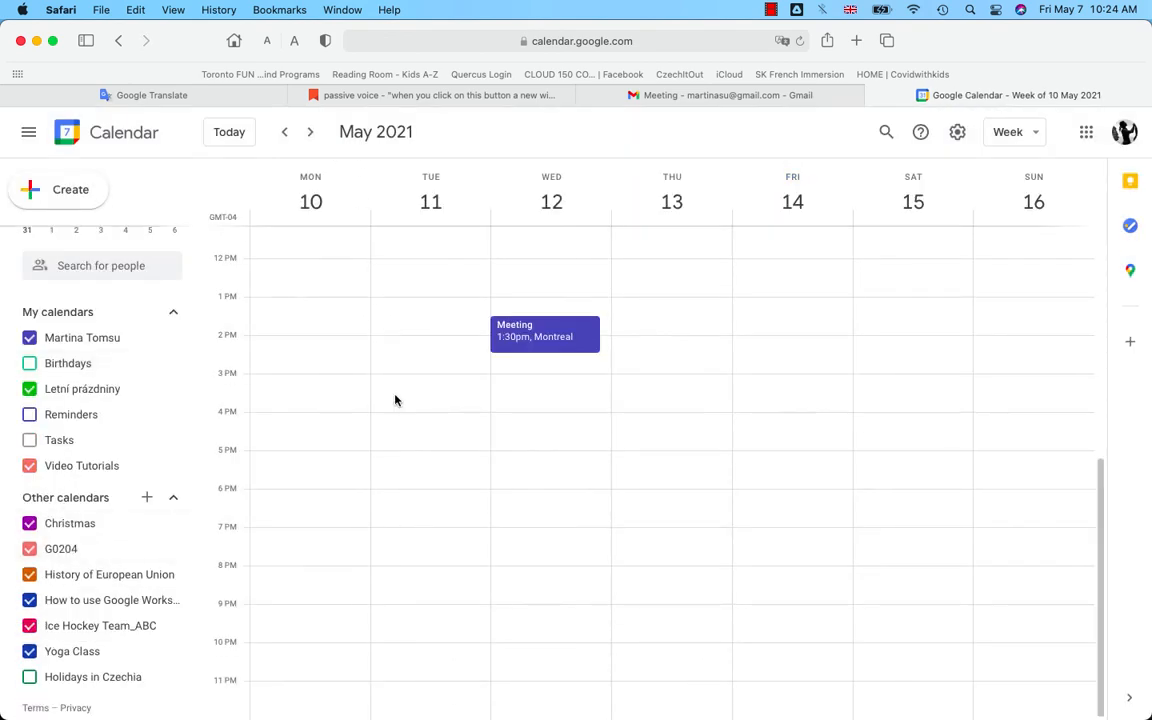
{"action": "left_click", "coordinate": [310, 132]}
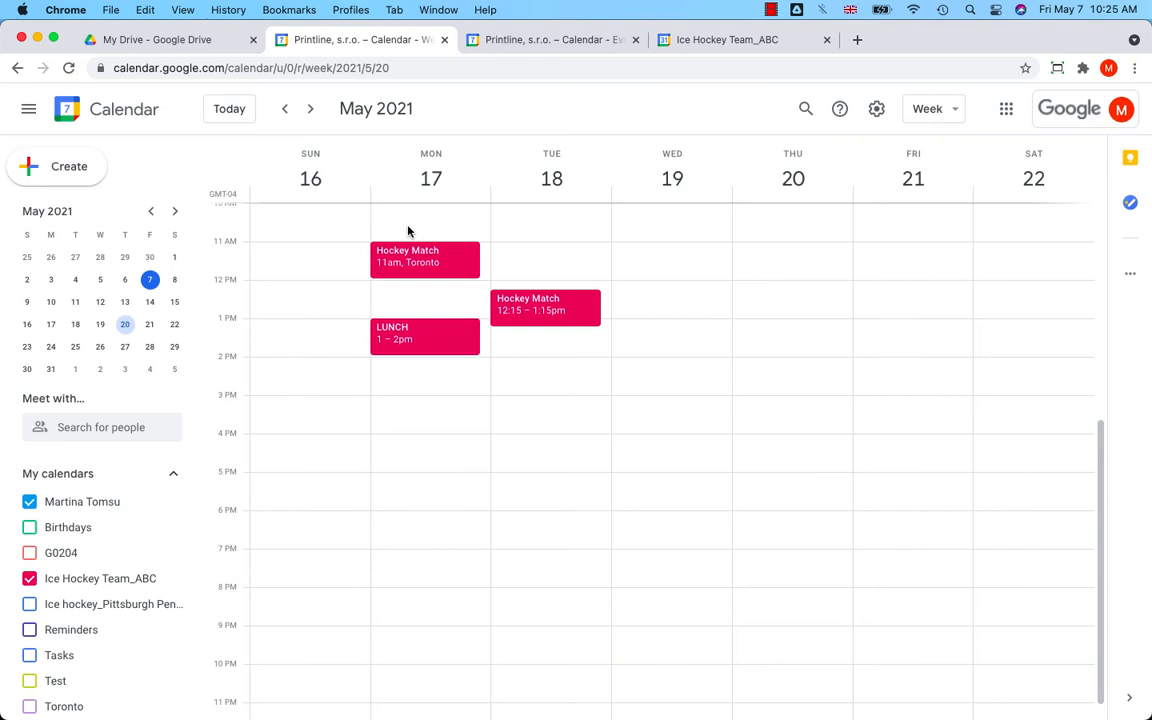
{"action": "mouse_move", "coordinate": [650, 488]}
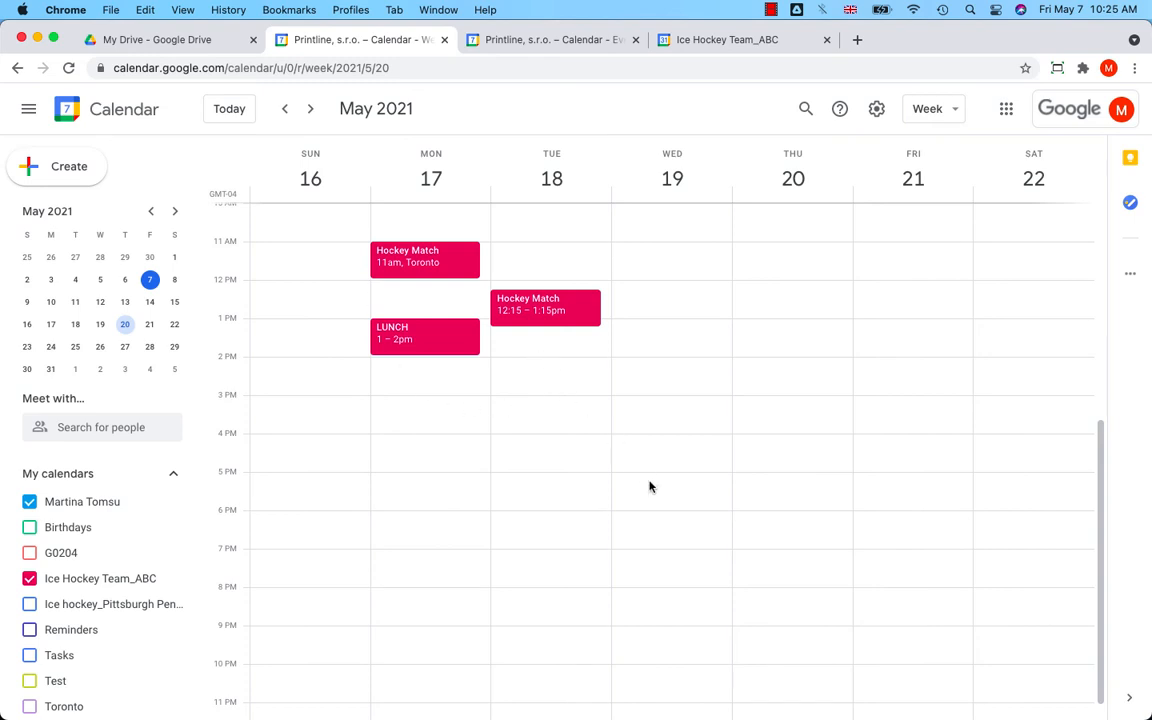
{"action": "mouse_move", "coordinate": [472, 300]}
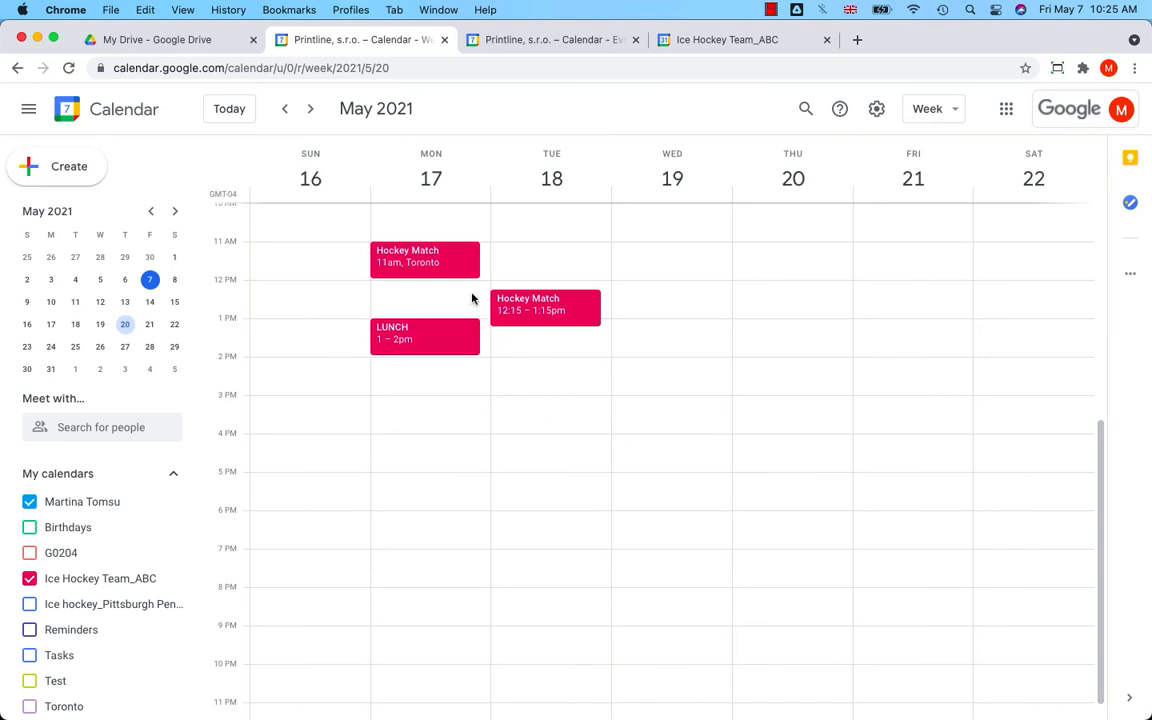
Check Tuesday's Hockey Match shows as public and the LUNCH event's details stay private
{"action": "left_click", "coordinate": [424, 260]}
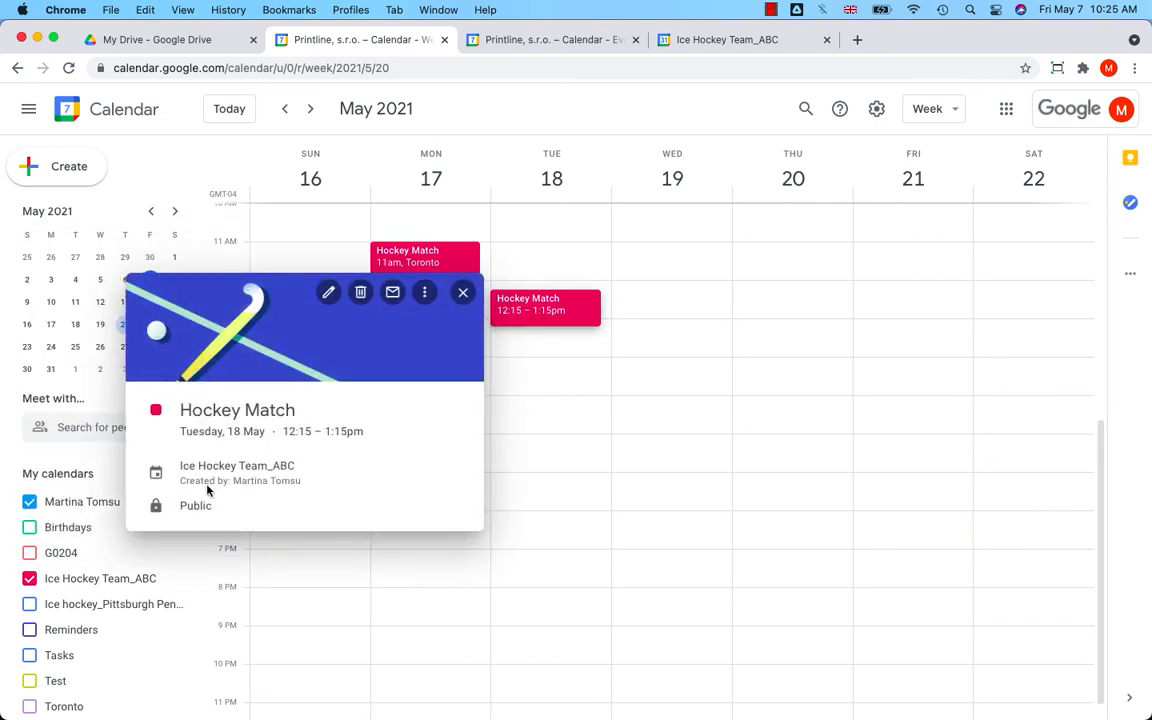
{"action": "left_click", "coordinate": [462, 292]}
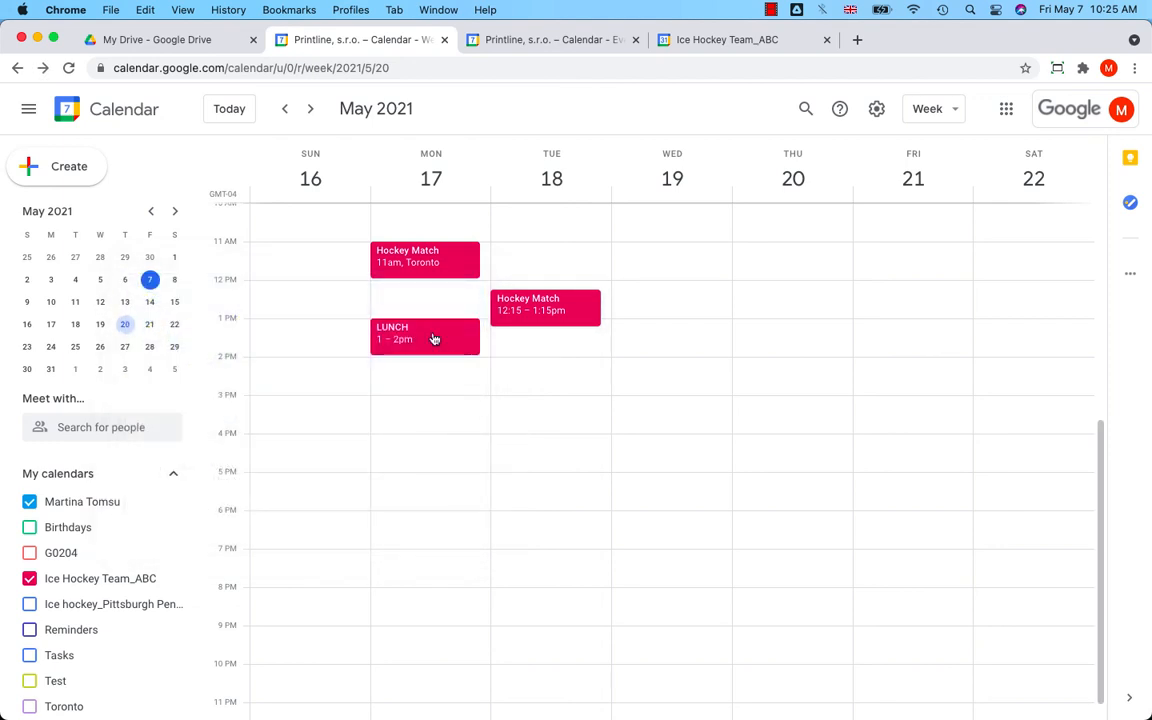
{"action": "left_click", "coordinate": [424, 336]}
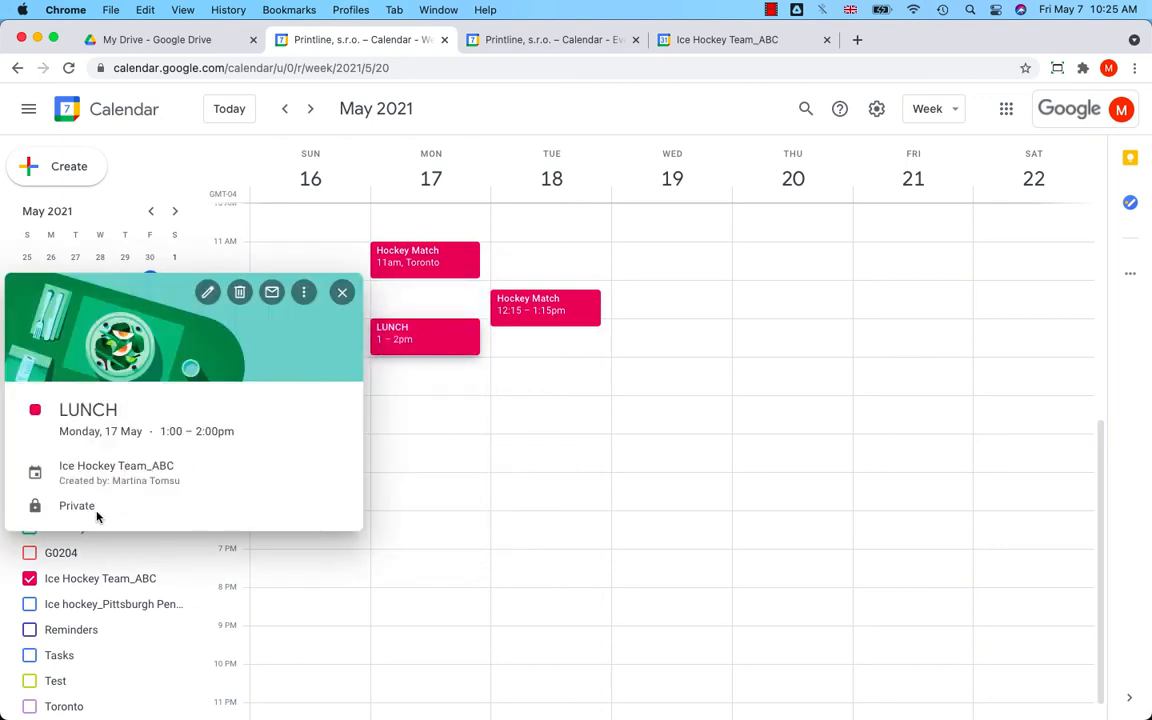
{"action": "mouse_move", "coordinate": [320, 488]}
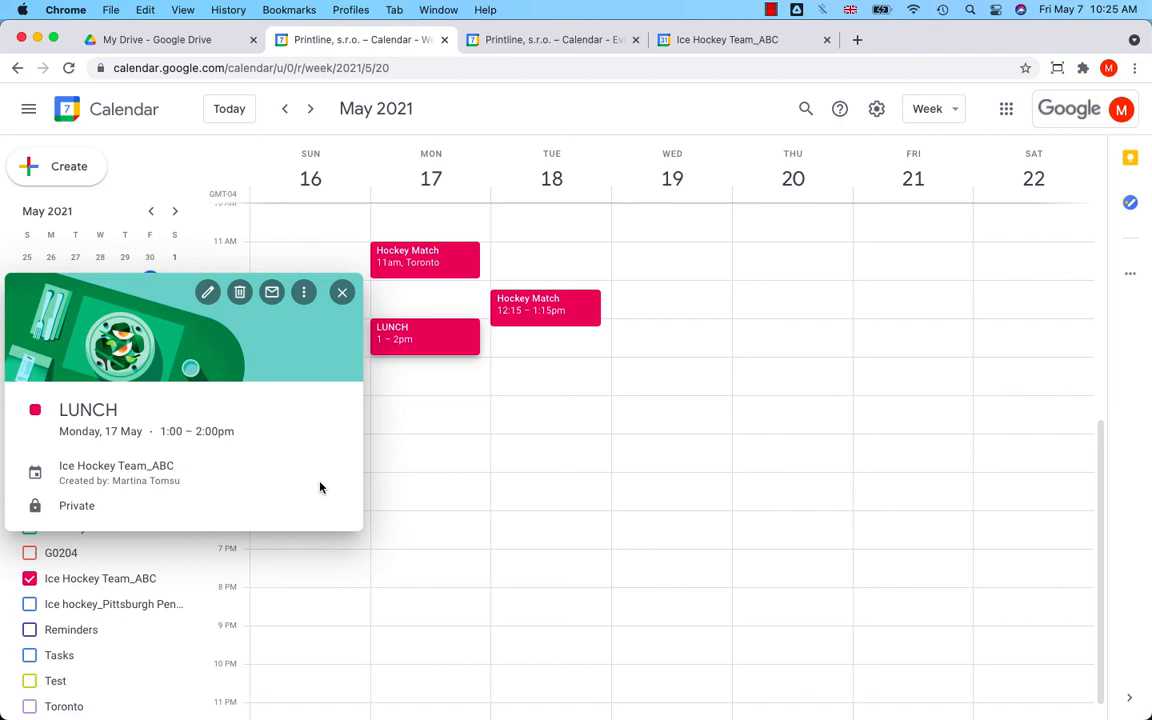
{"action": "mouse_move", "coordinate": [68, 492]}
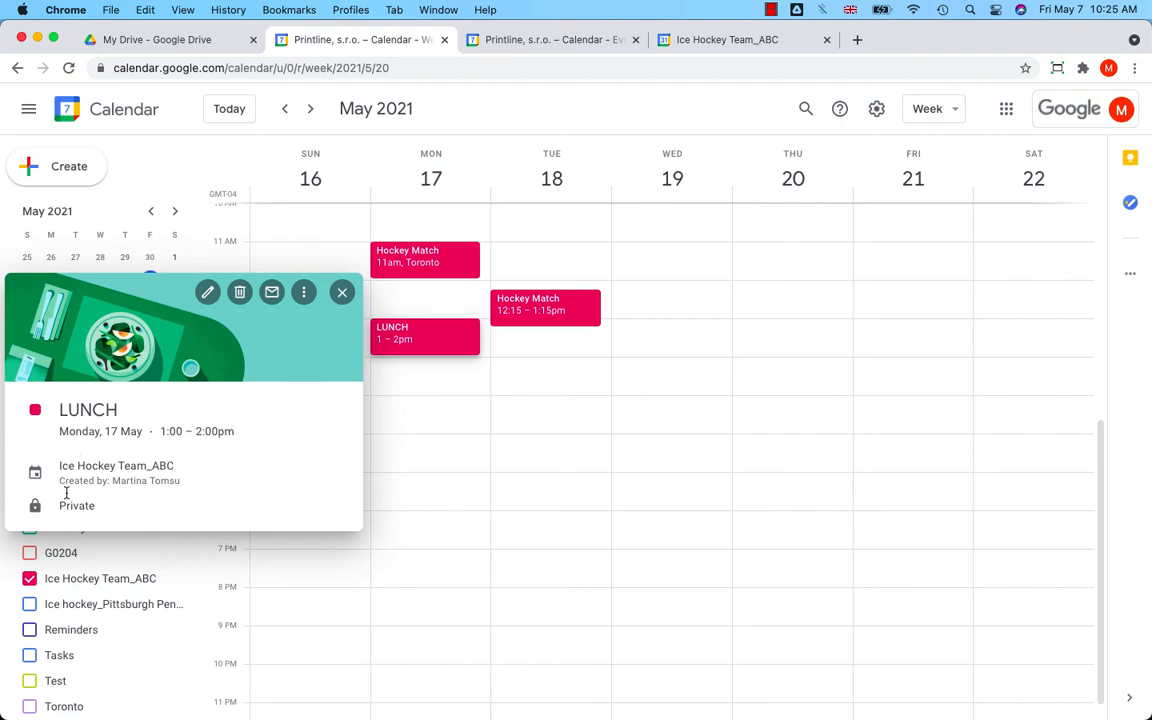
{"action": "mouse_move", "coordinate": [376, 480]}
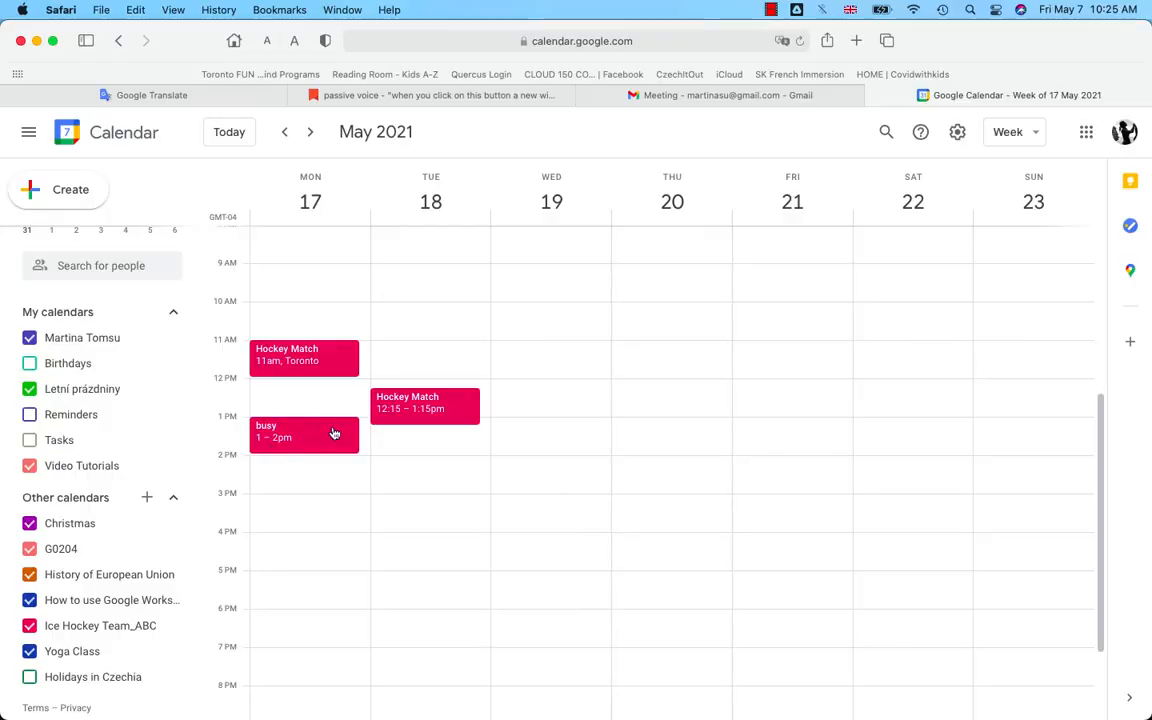
{"action": "mouse_move", "coordinate": [310, 428]}
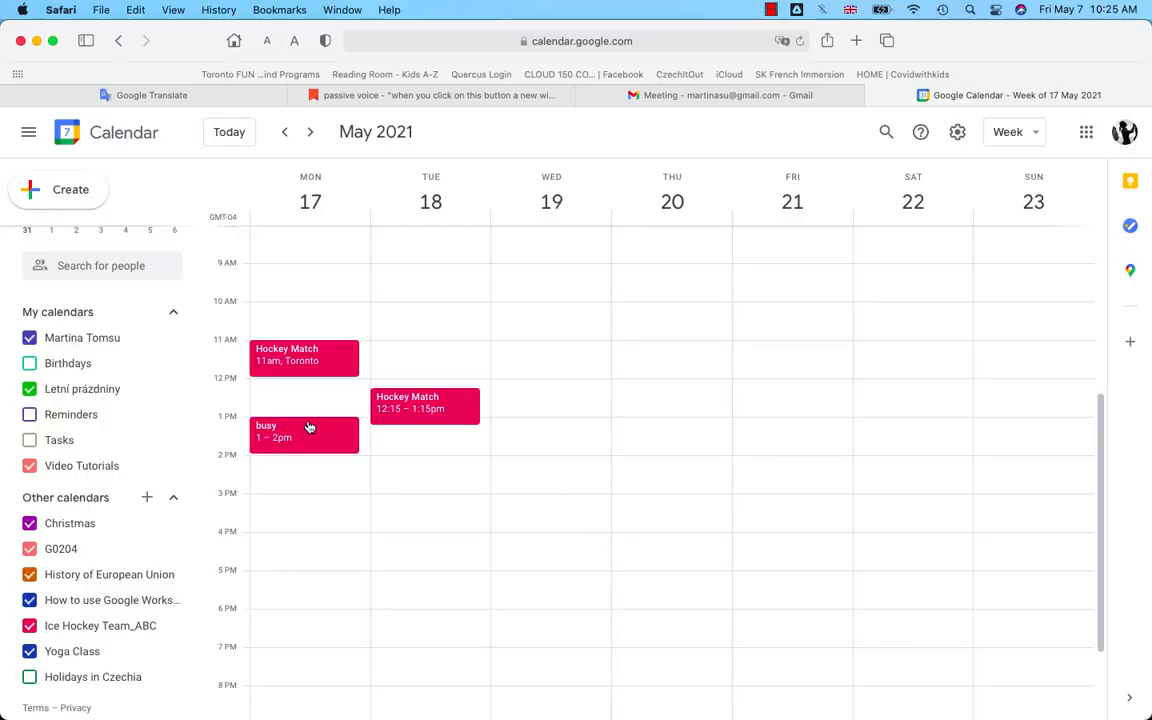